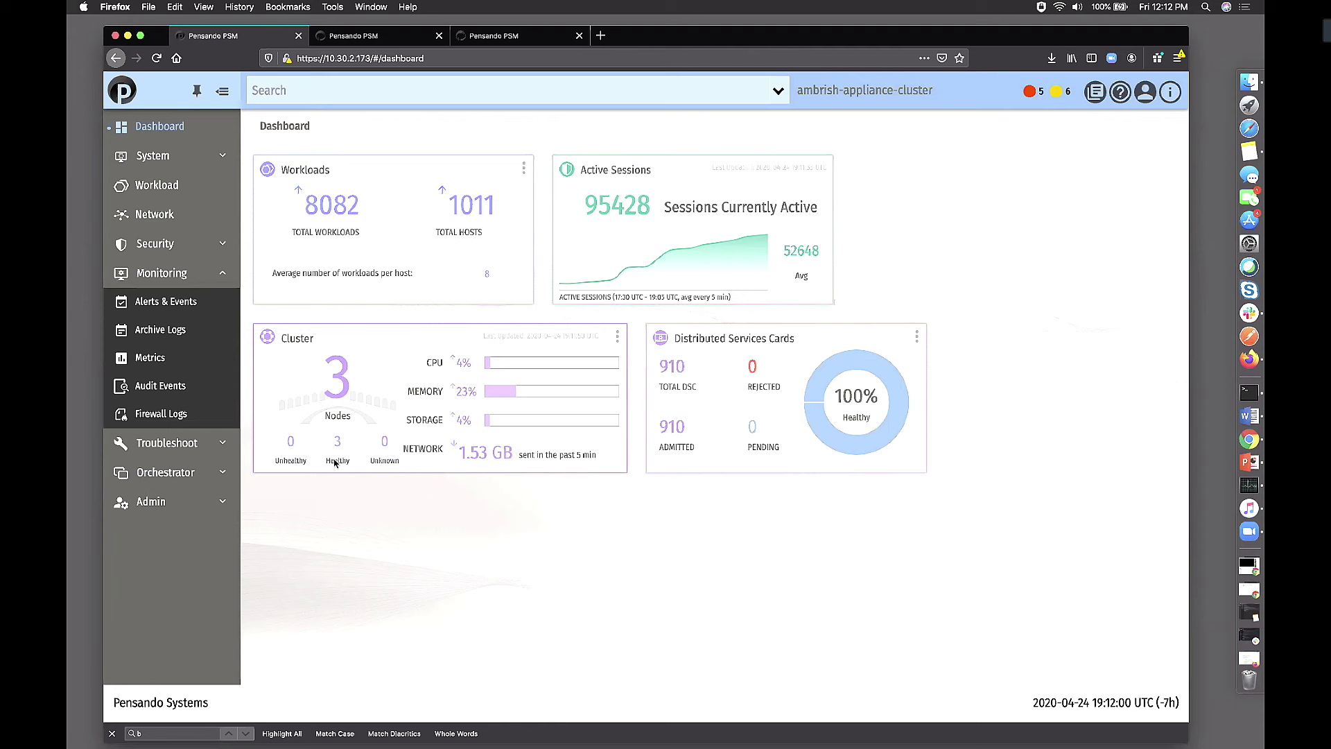
pyautogui.moveTo(696, 397)
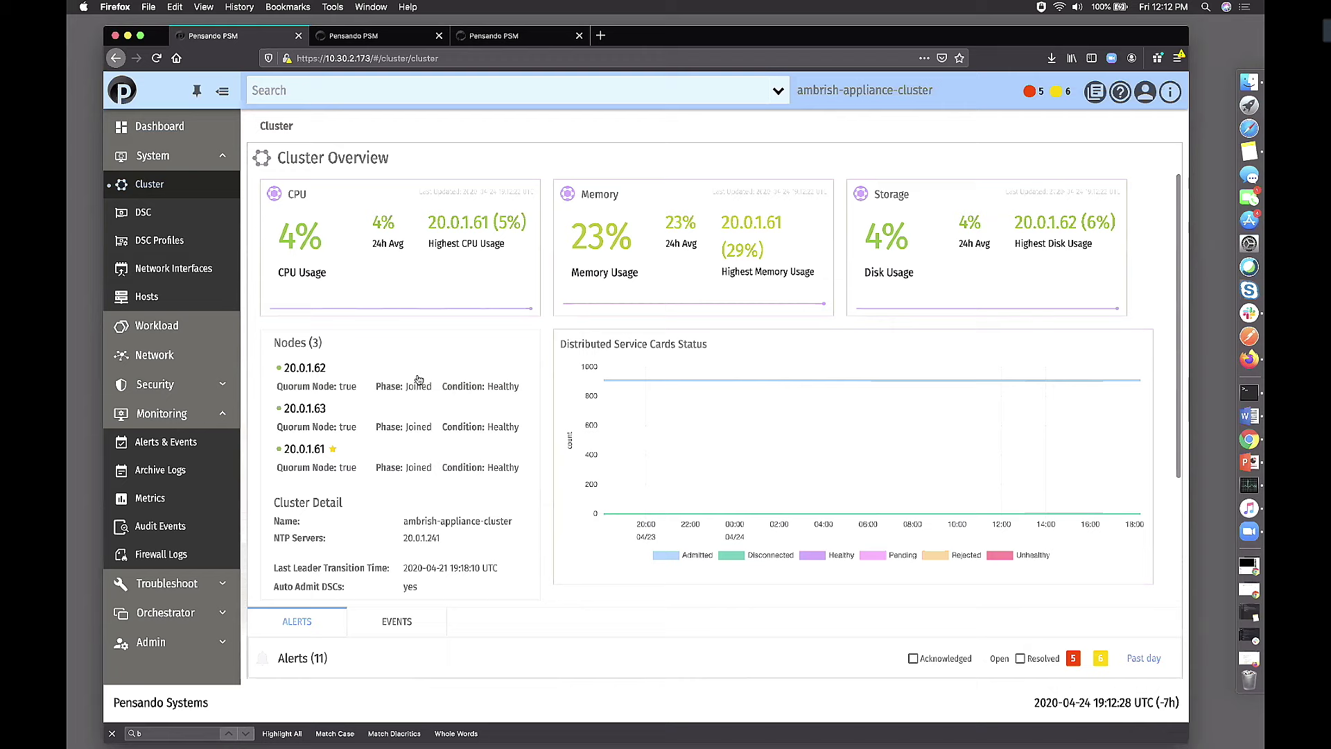
pyautogui.scroll(-3)
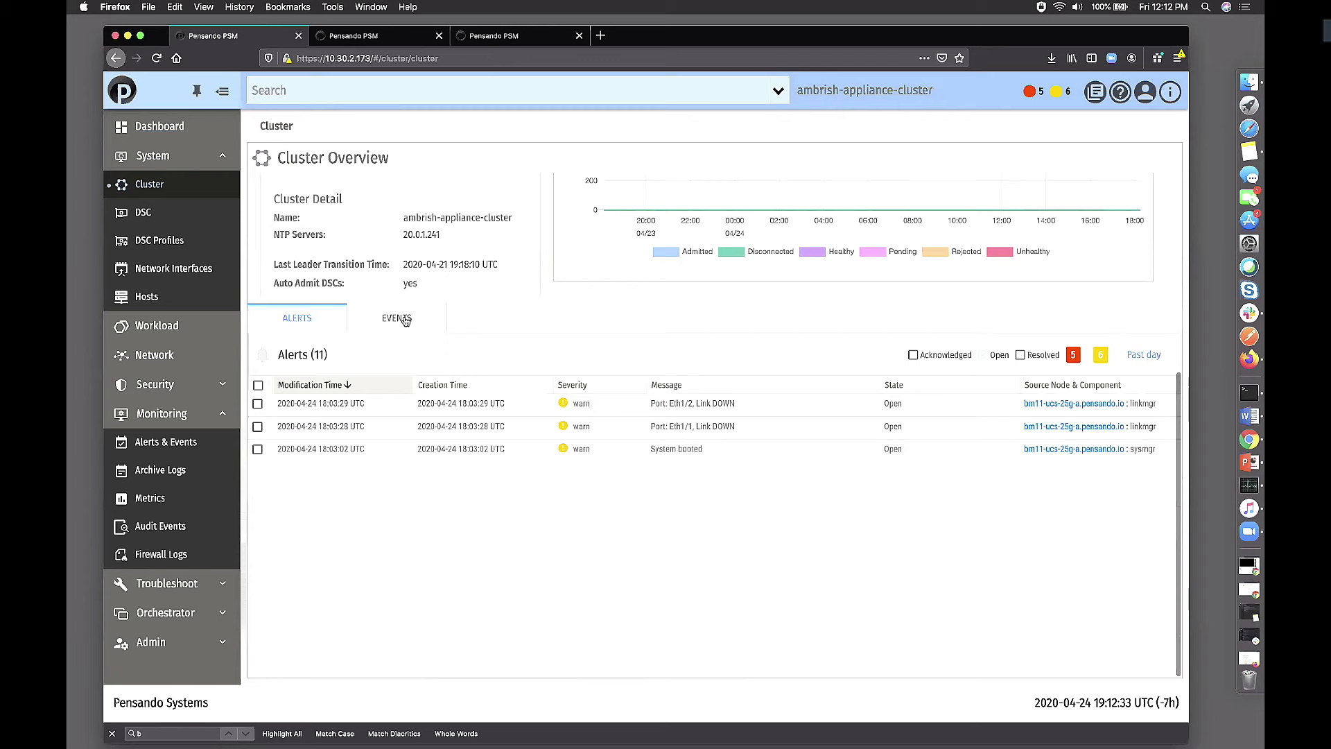
pyautogui.click(396, 317)
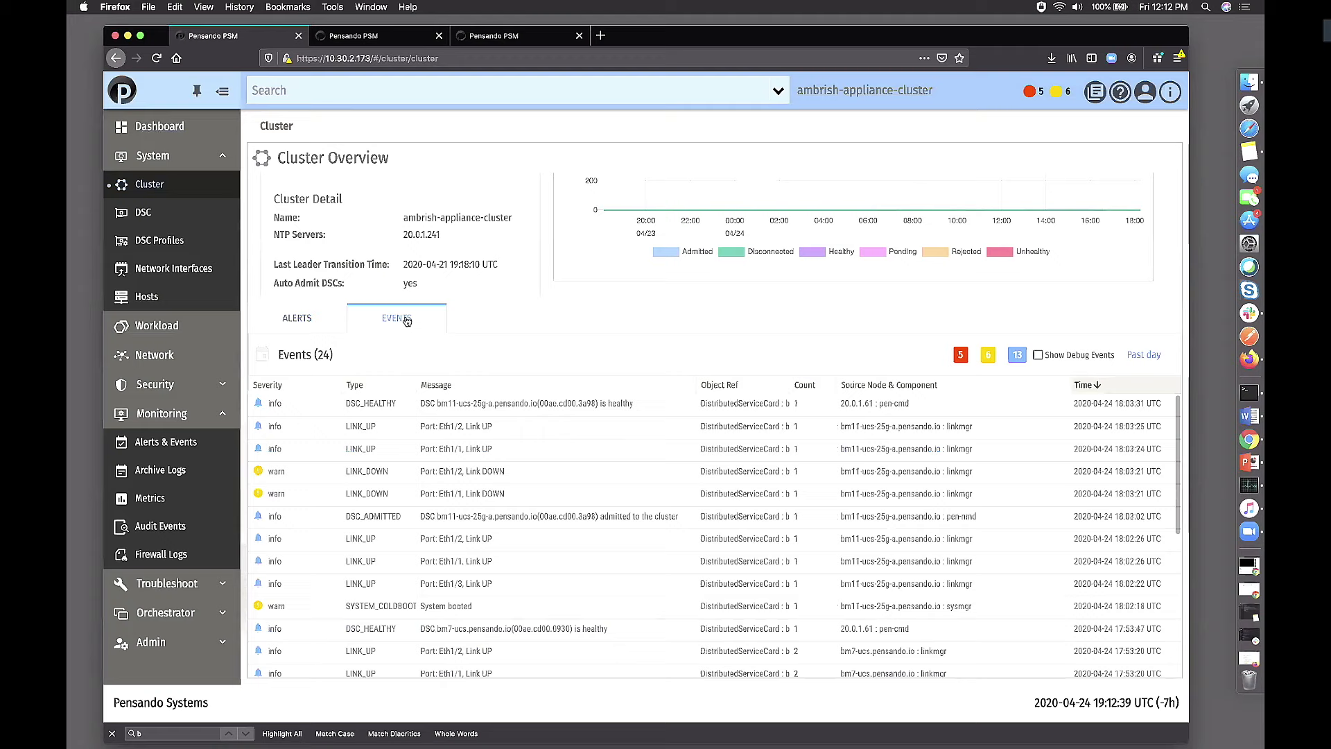
pyautogui.click(298, 327)
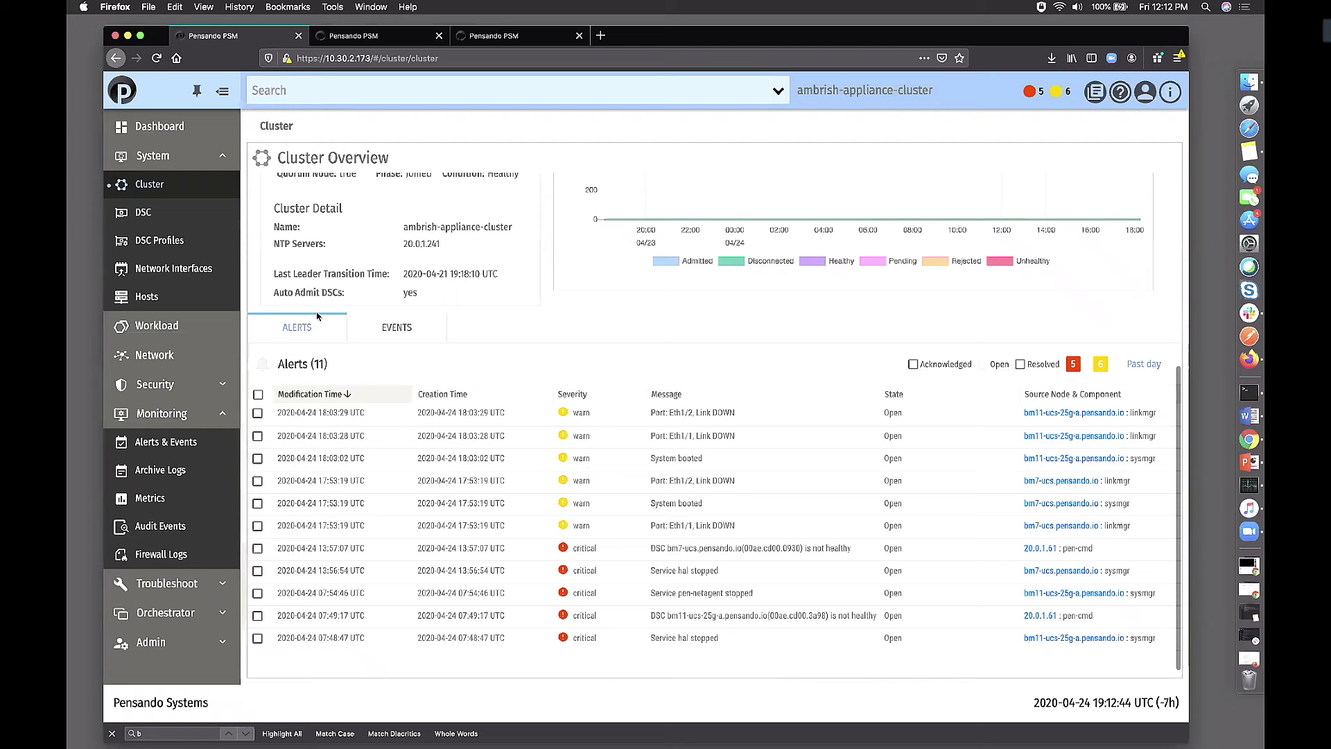
pyautogui.click(143, 212)
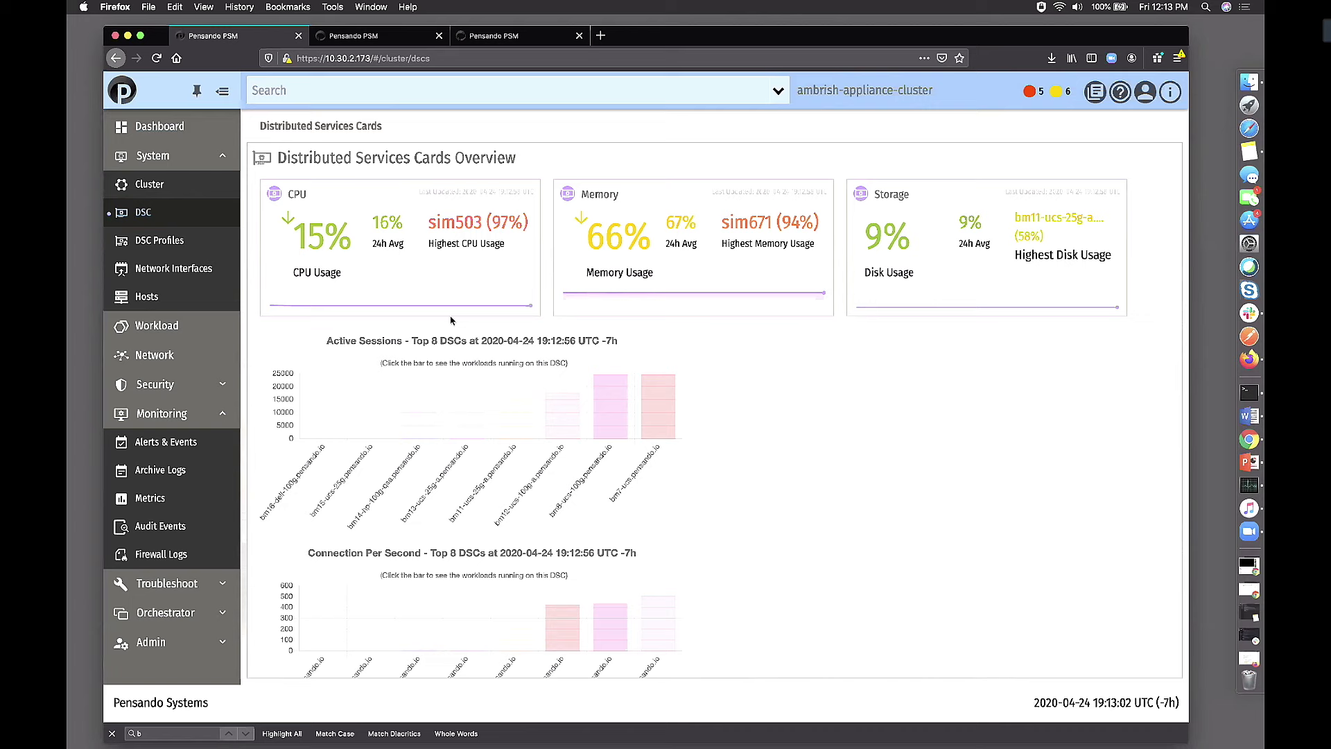
# Step: Scroll down to the Distributed Services Cards table listing all 910 cards
pyautogui.scroll(-3)
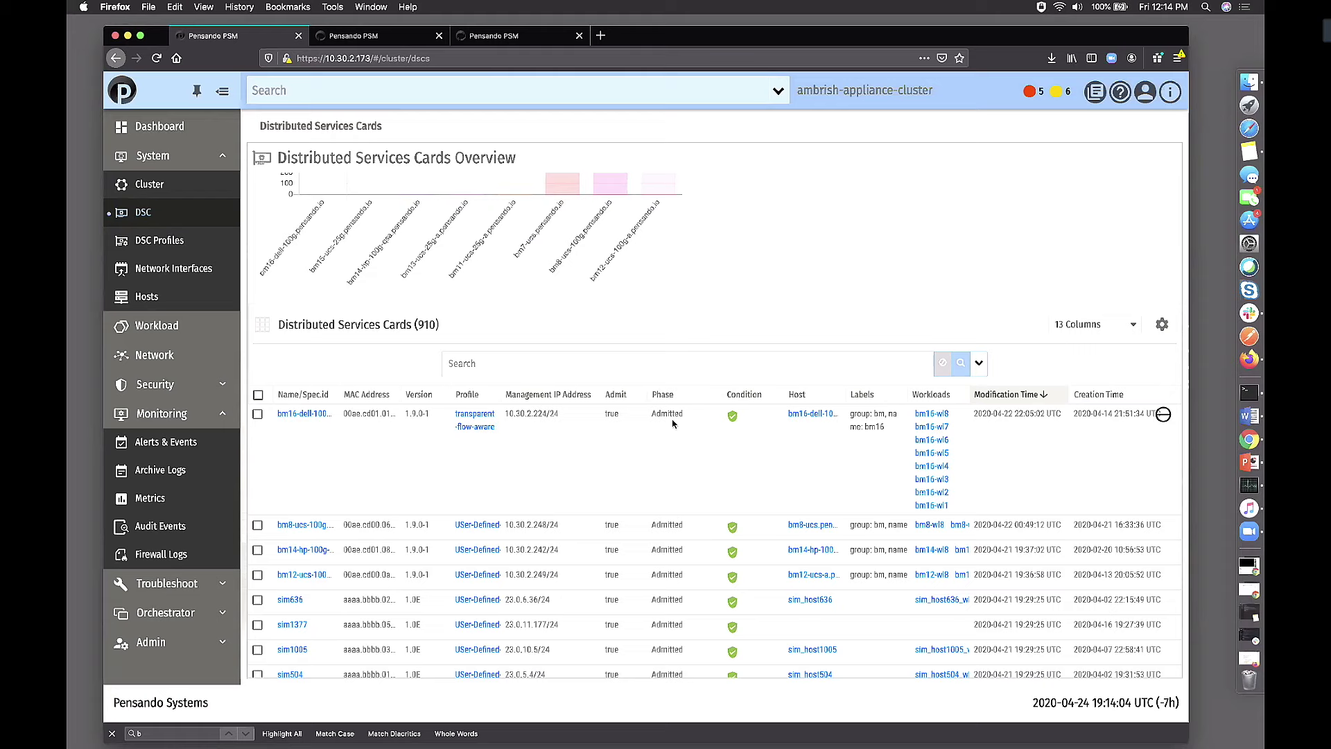
pyautogui.moveTo(1164, 415)
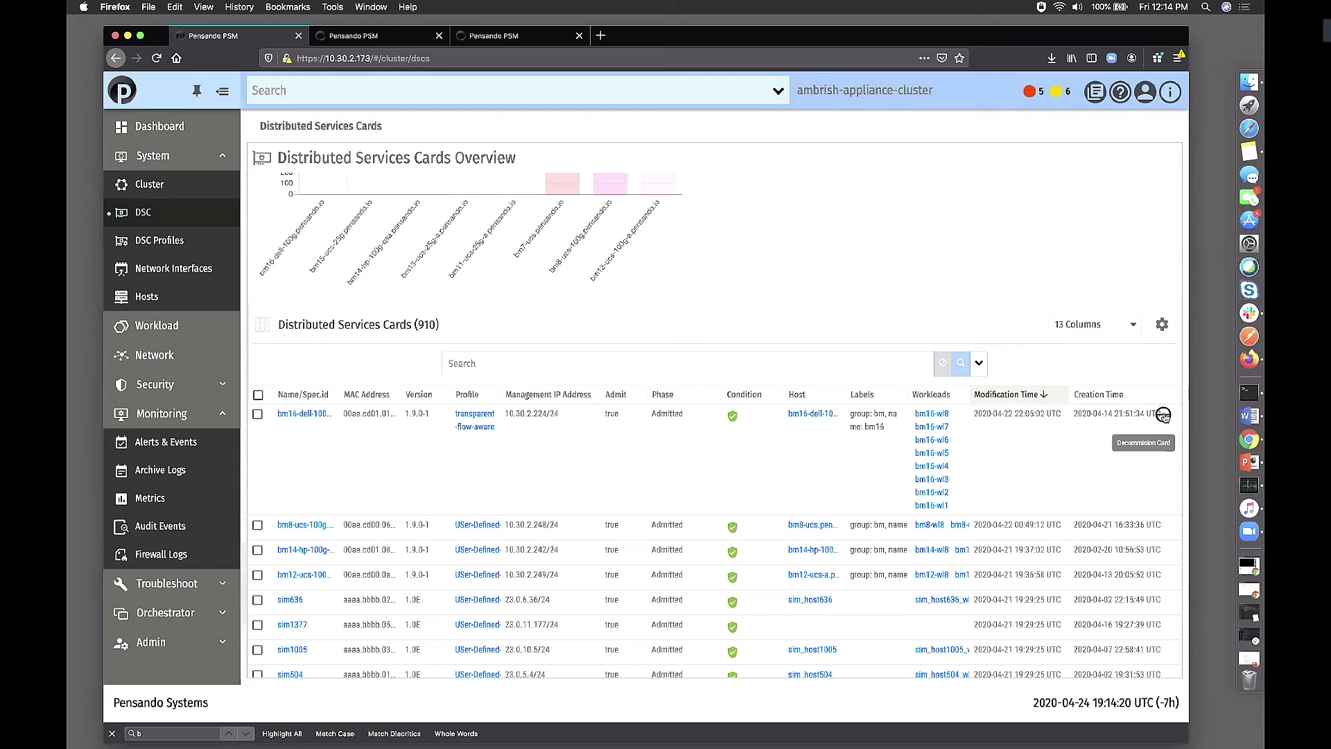
pyautogui.scroll(-3)
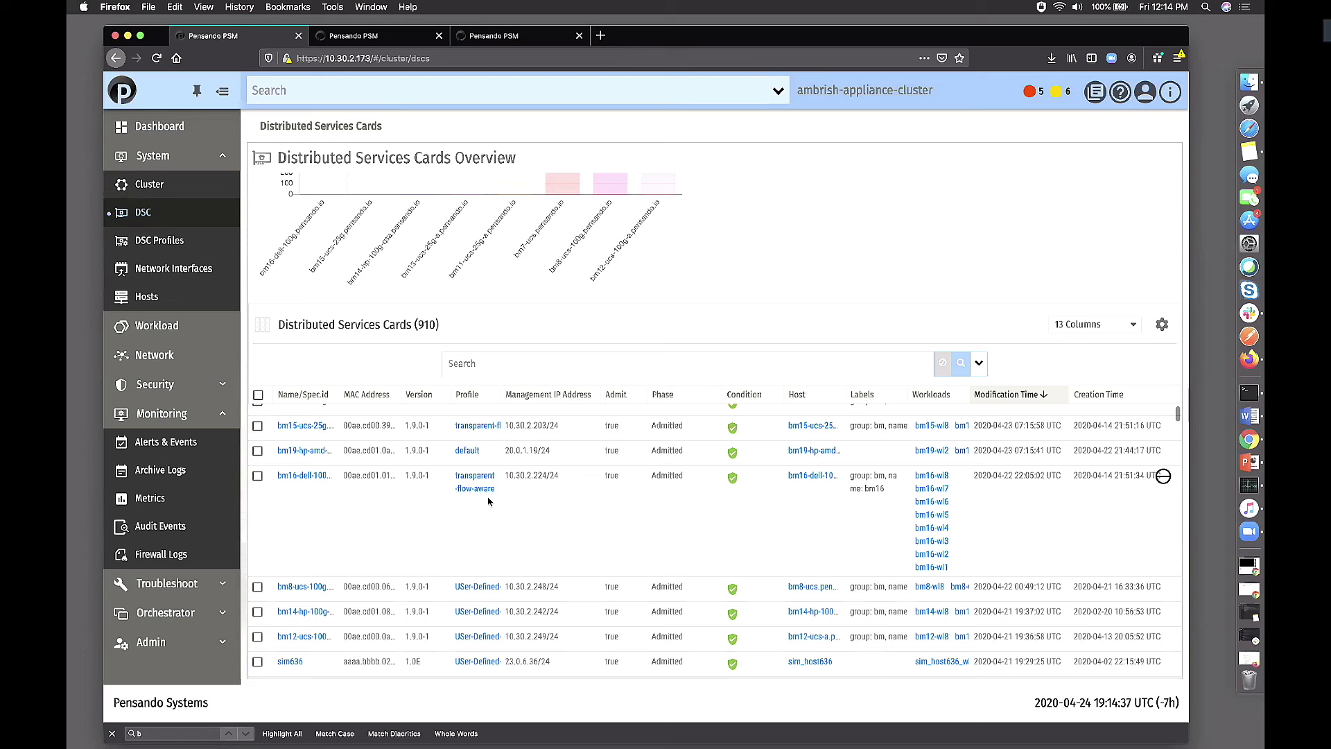
pyautogui.moveTo(812, 476)
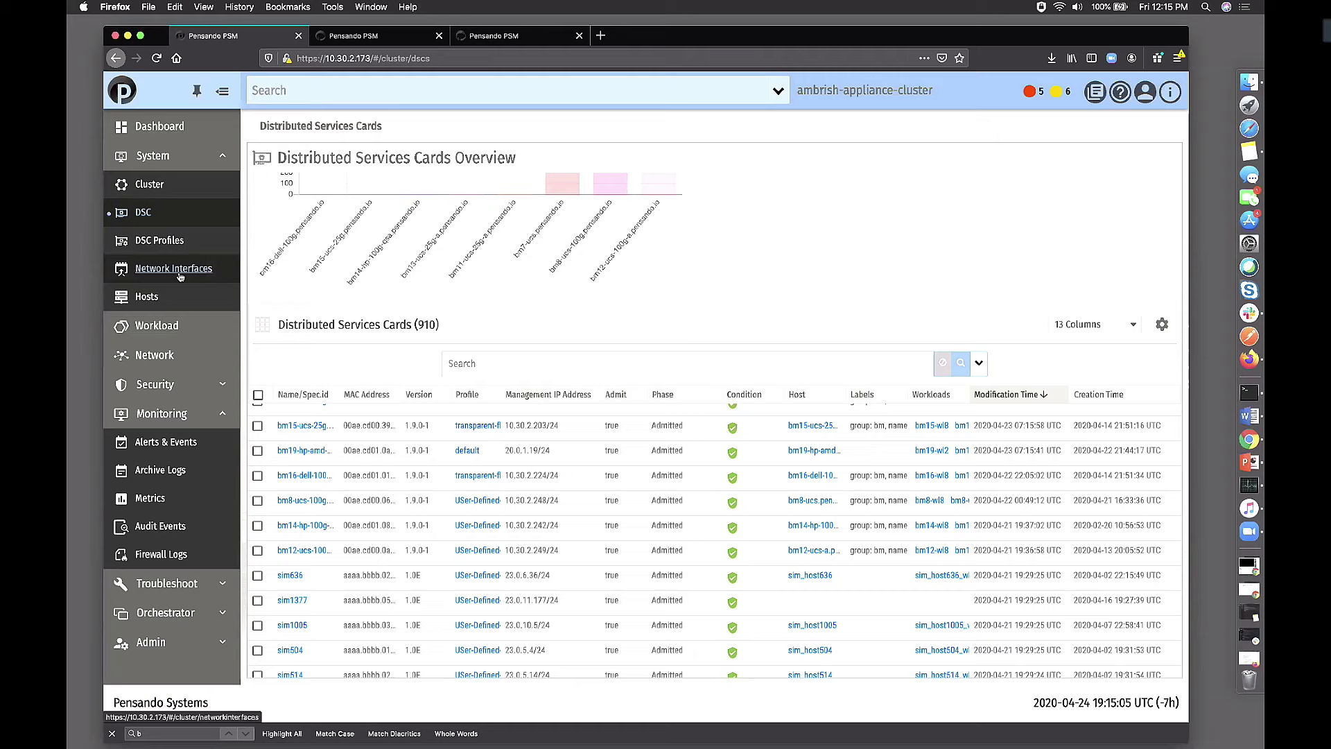
pyautogui.click(177, 268)
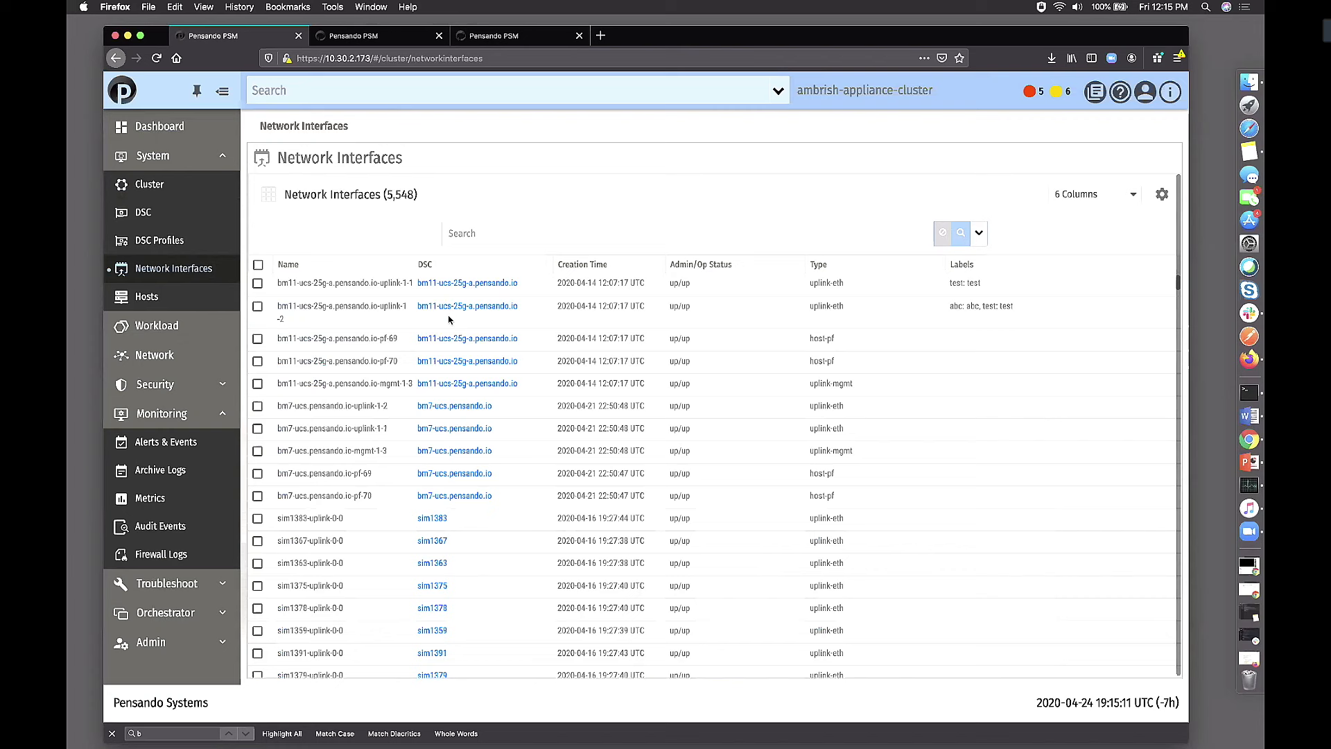
pyautogui.click(143, 212)
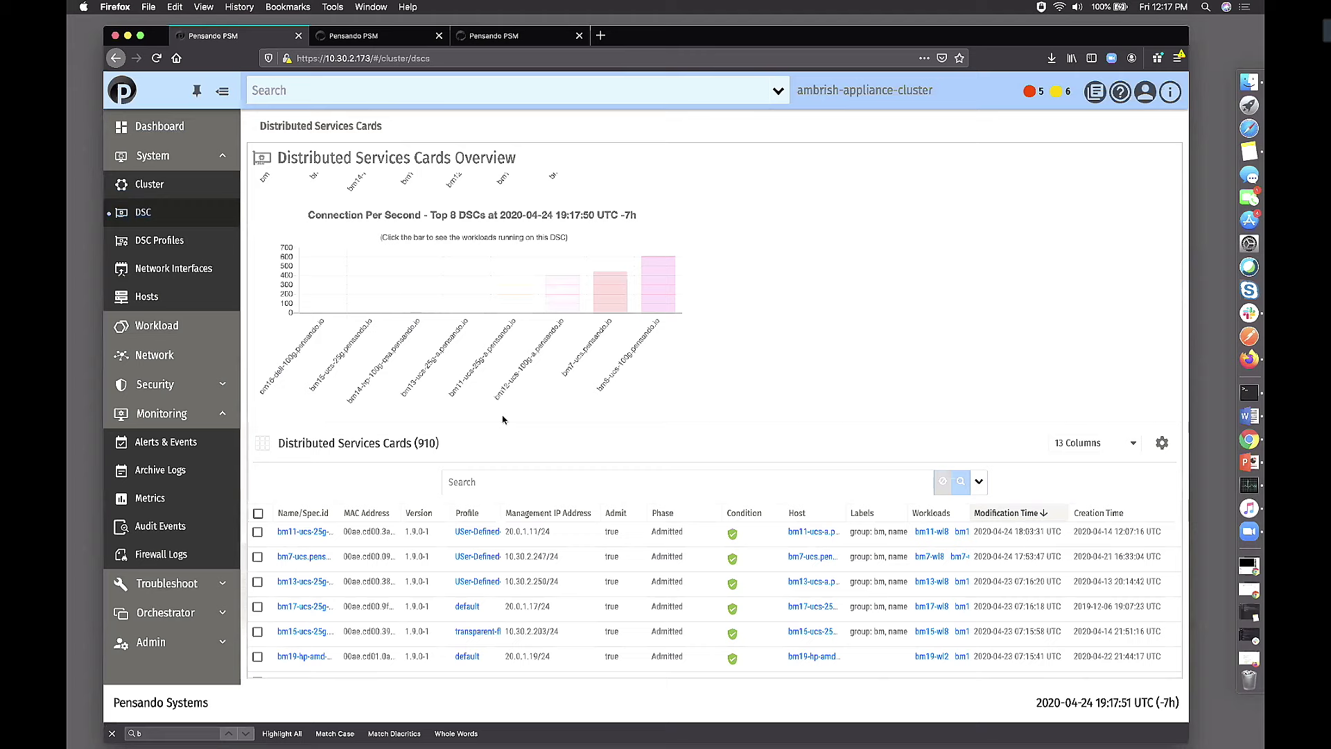
pyautogui.click(303, 531)
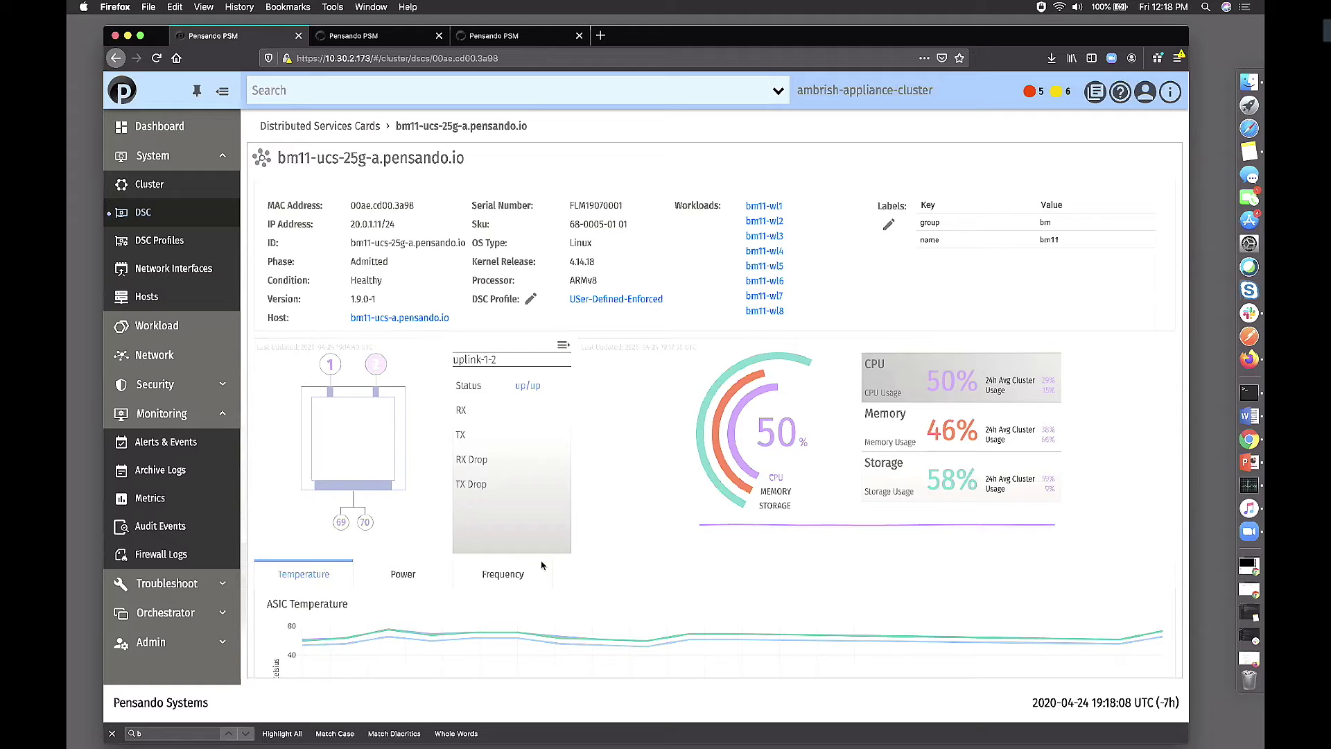
pyautogui.scroll(-3)
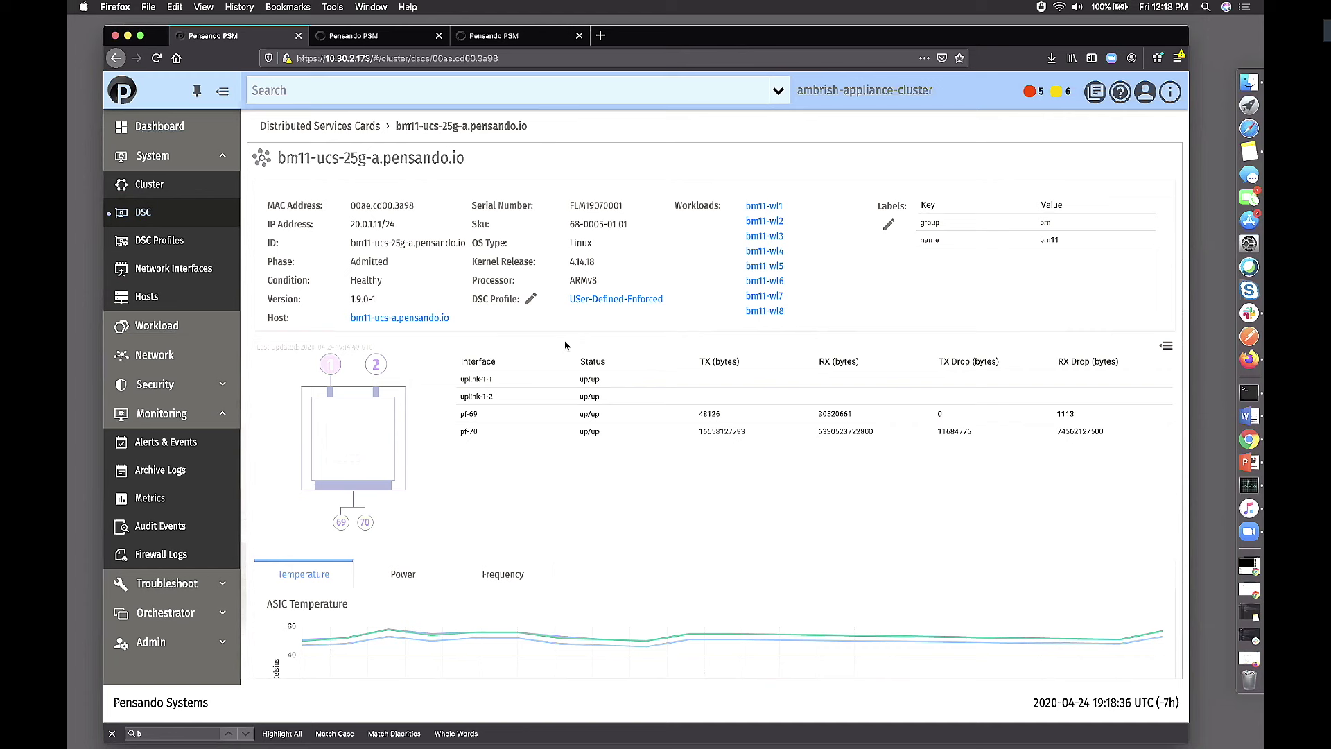
pyautogui.moveTo(747, 417)
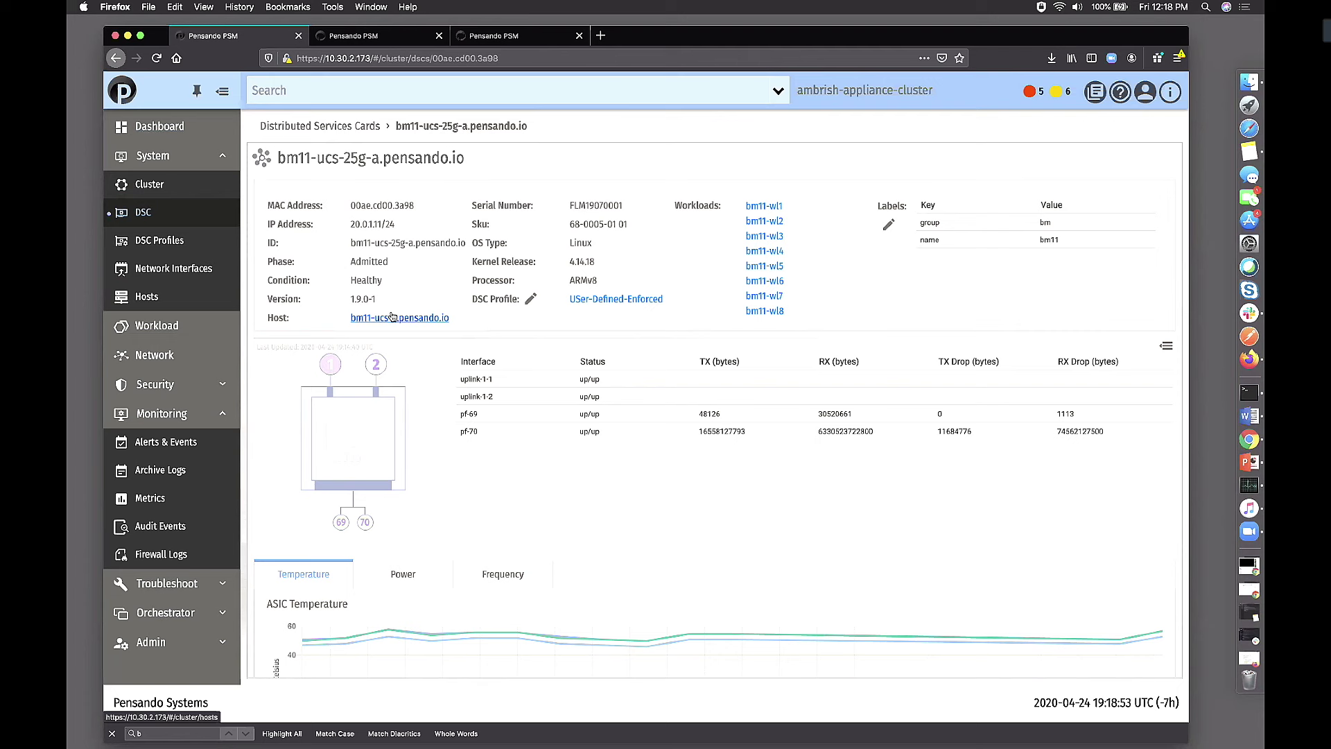
# Step: Review bm11-ucs-25g-a's card info, four interfaces' traffic and the Temperature chart
pyautogui.click(174, 268)
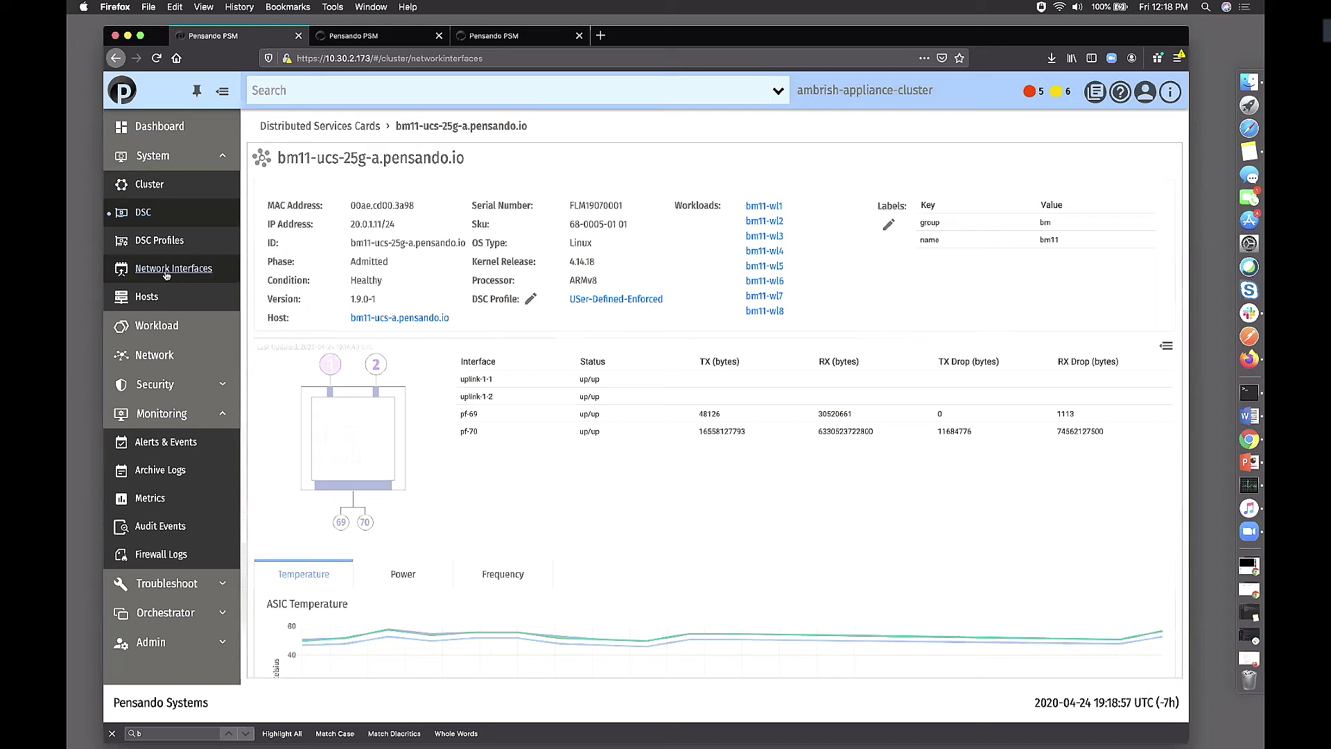
# Step: Open the Network Interfaces list of 5,548 interfaces from the System menu
pyautogui.click(173, 269)
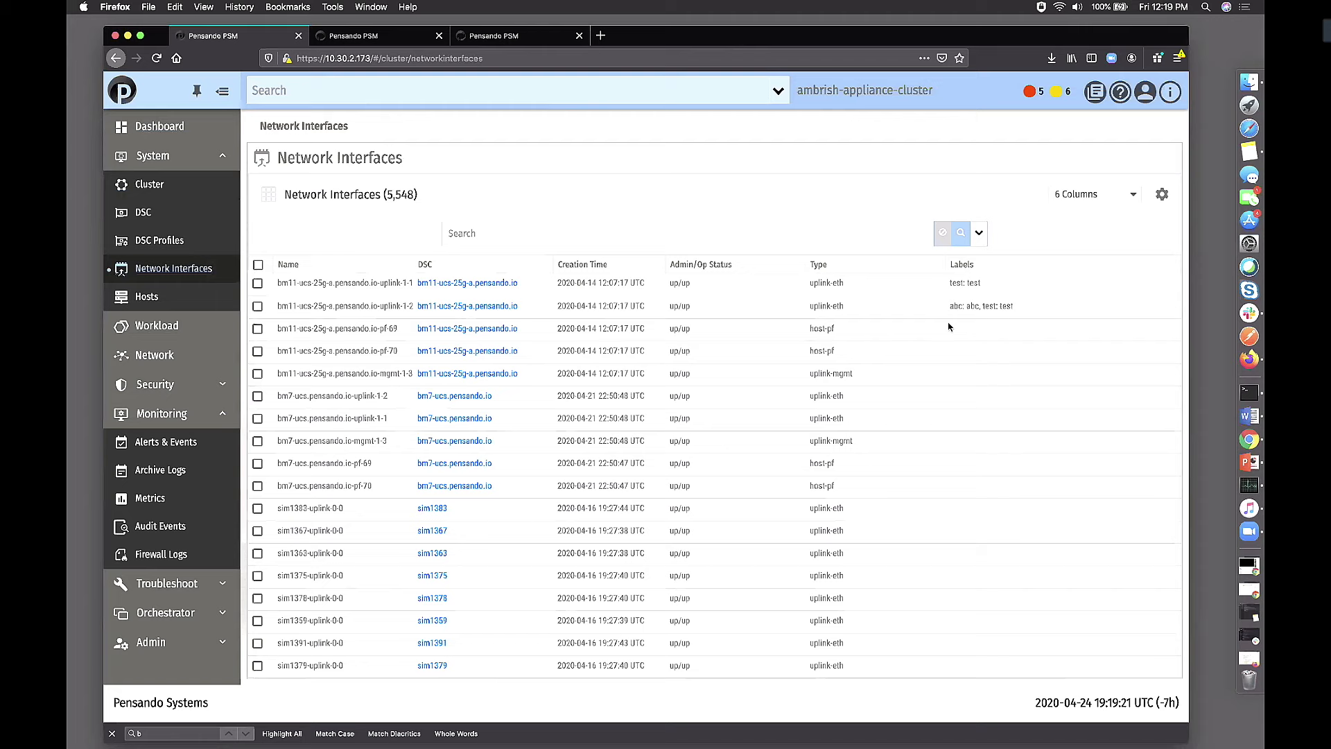
pyautogui.click(147, 296)
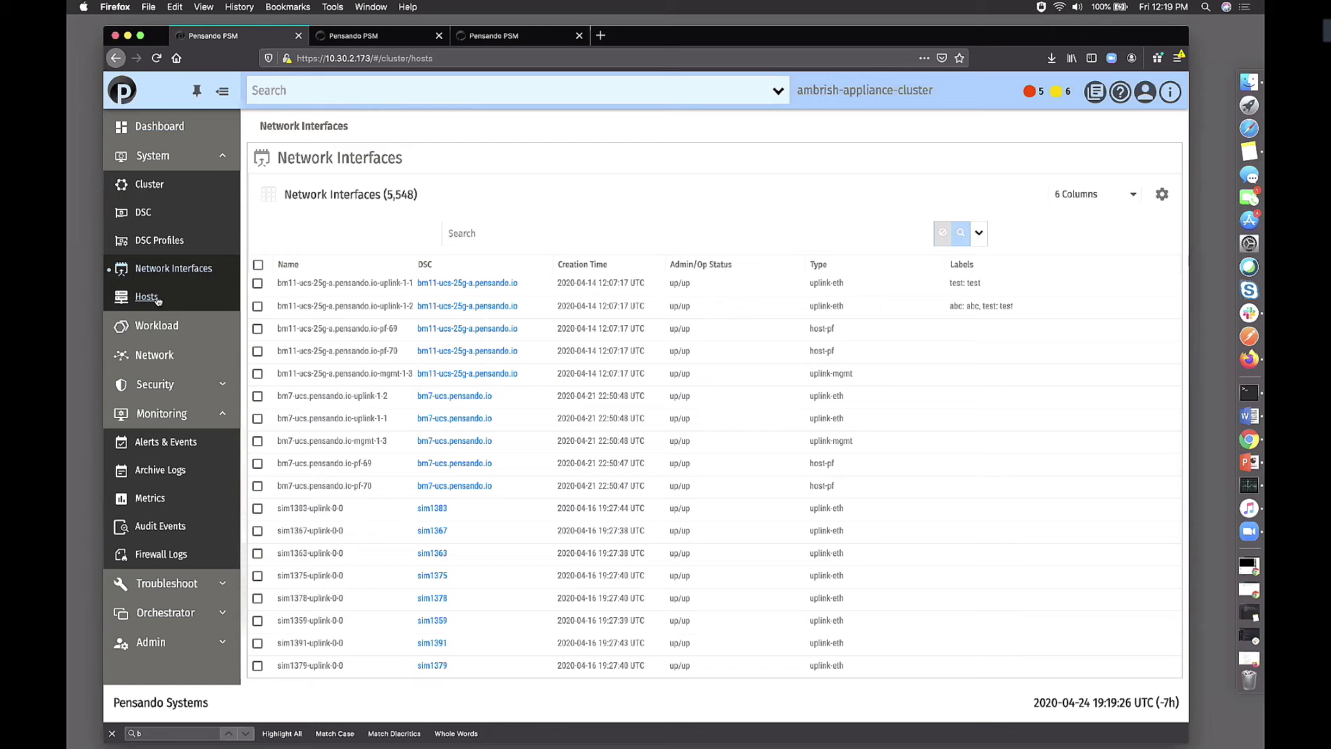
# Step: Open System > Hosts to list 1,011 hosts with their cards and workloads
pyautogui.click(146, 296)
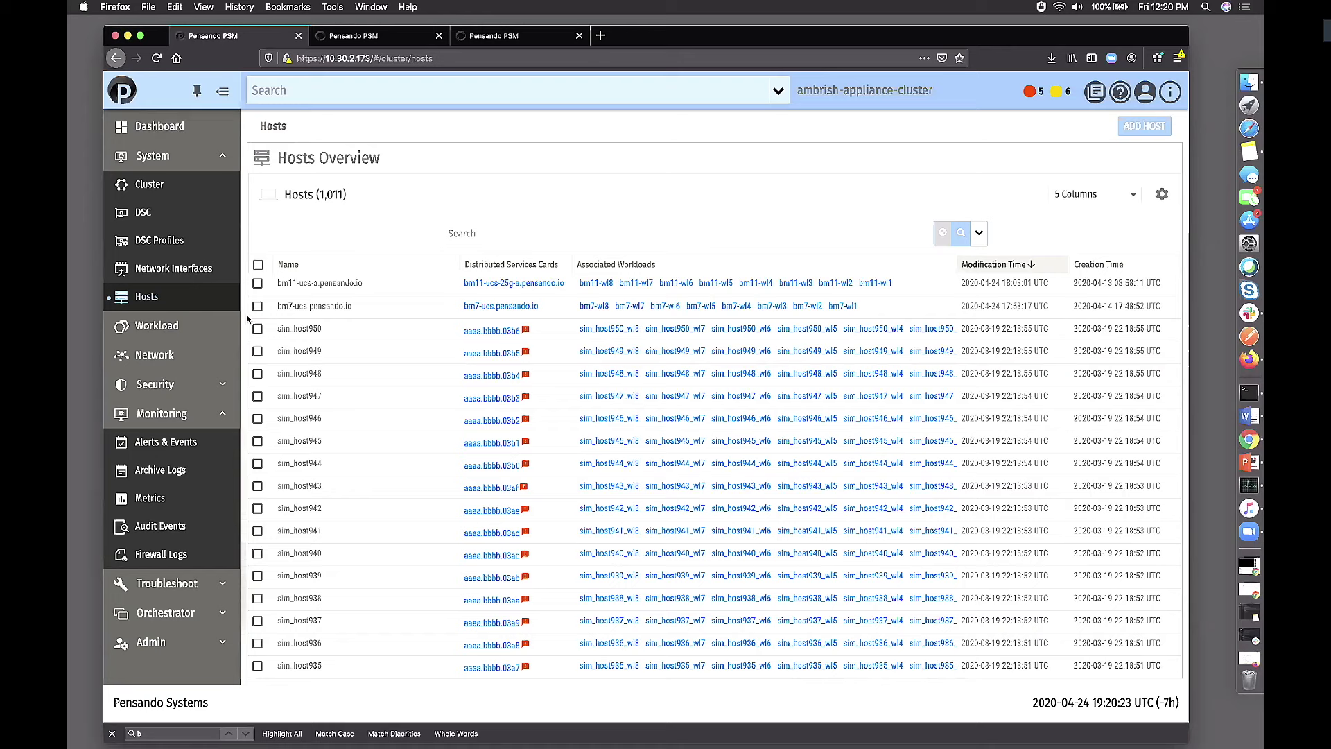
pyautogui.moveTo(150, 184)
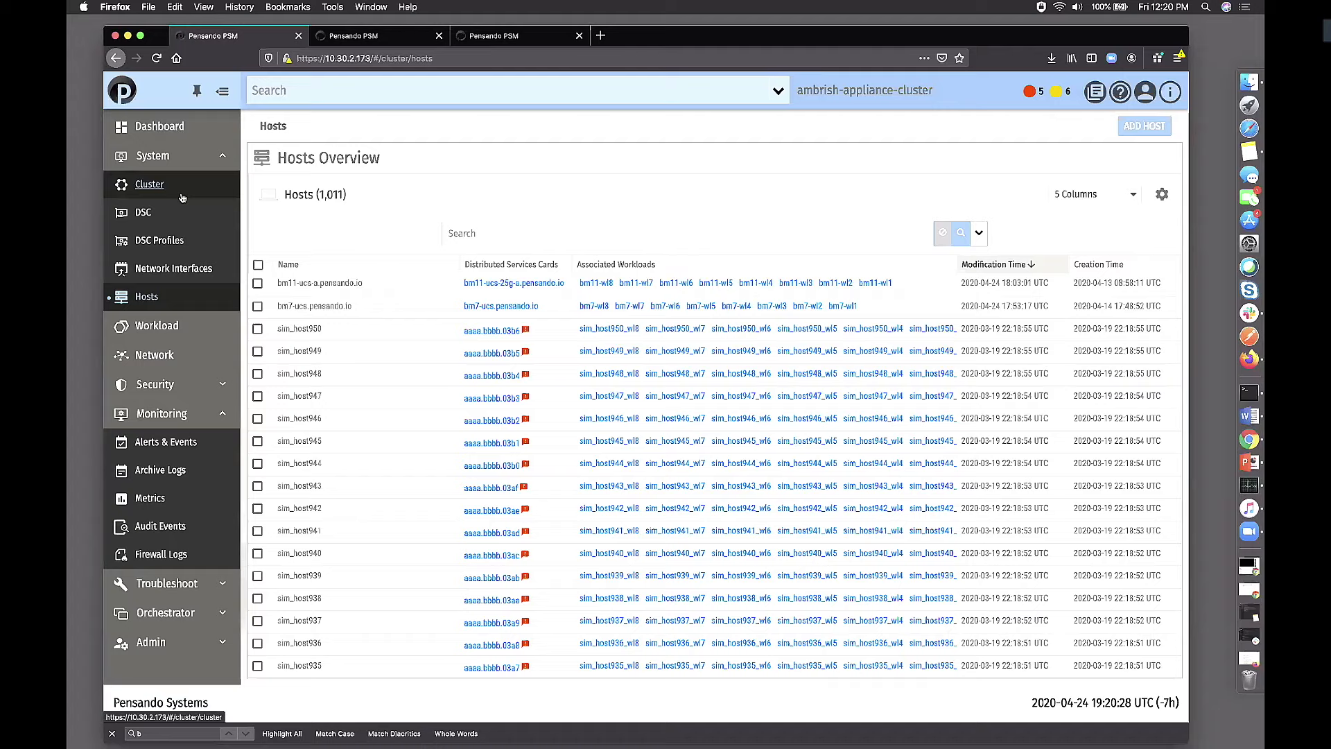
# Step: Open the Cluster overview, then the Auth Policy page with only Local authentication
pyautogui.click(157, 389)
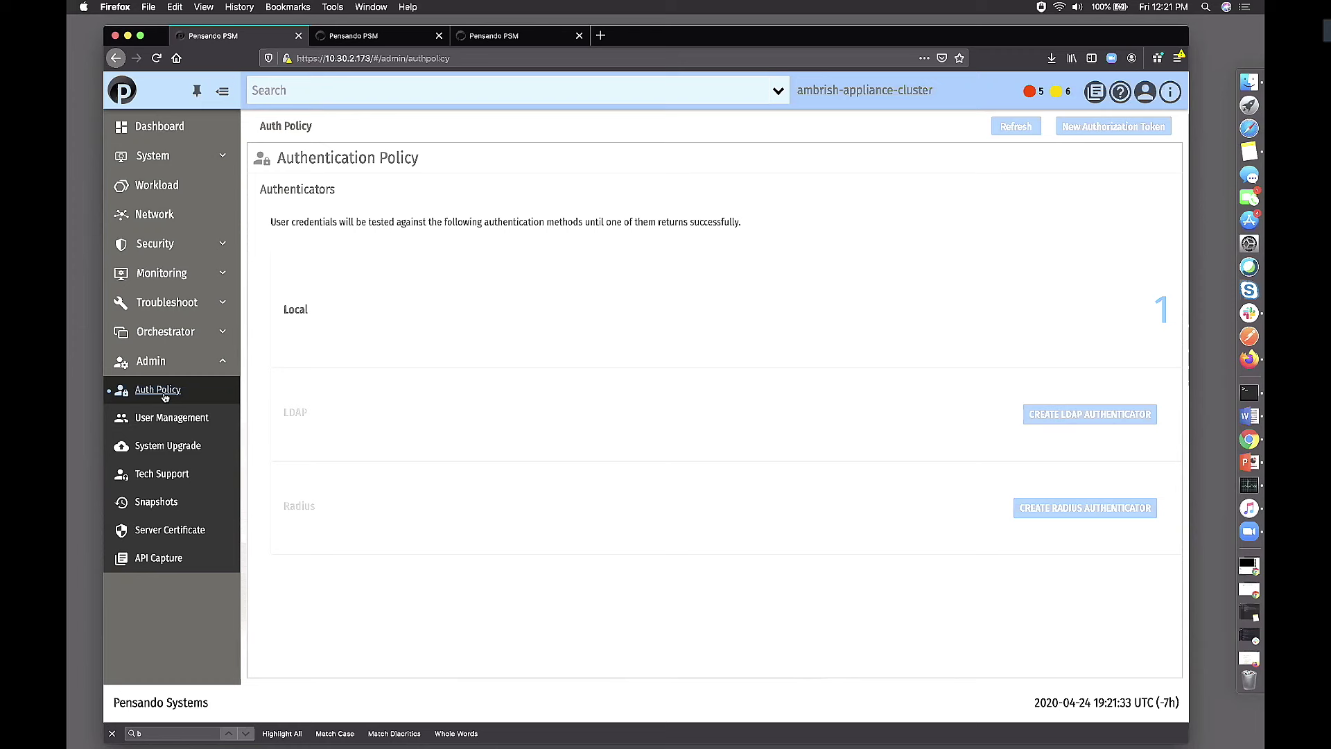
pyautogui.moveTo(170, 417)
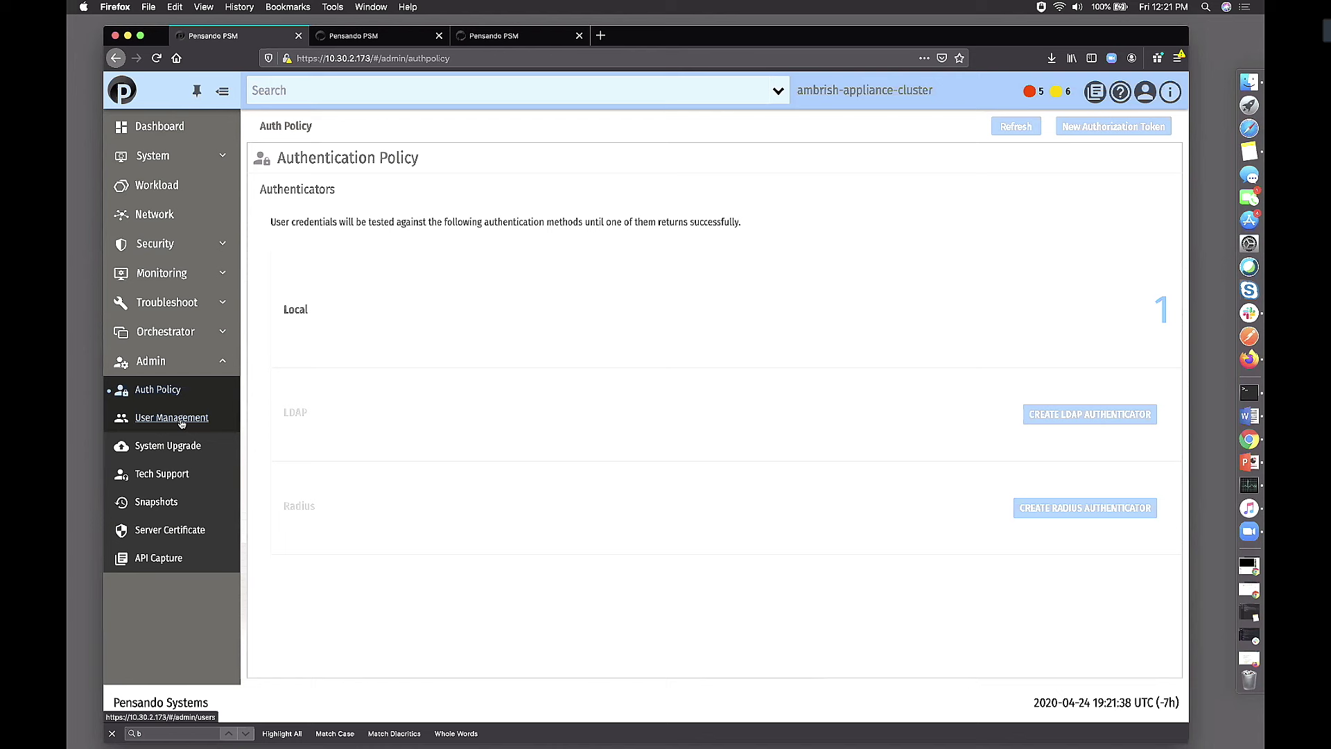
# Step: Open User Management, then System Upgrade listing 177 past rollouts
pyautogui.click(172, 417)
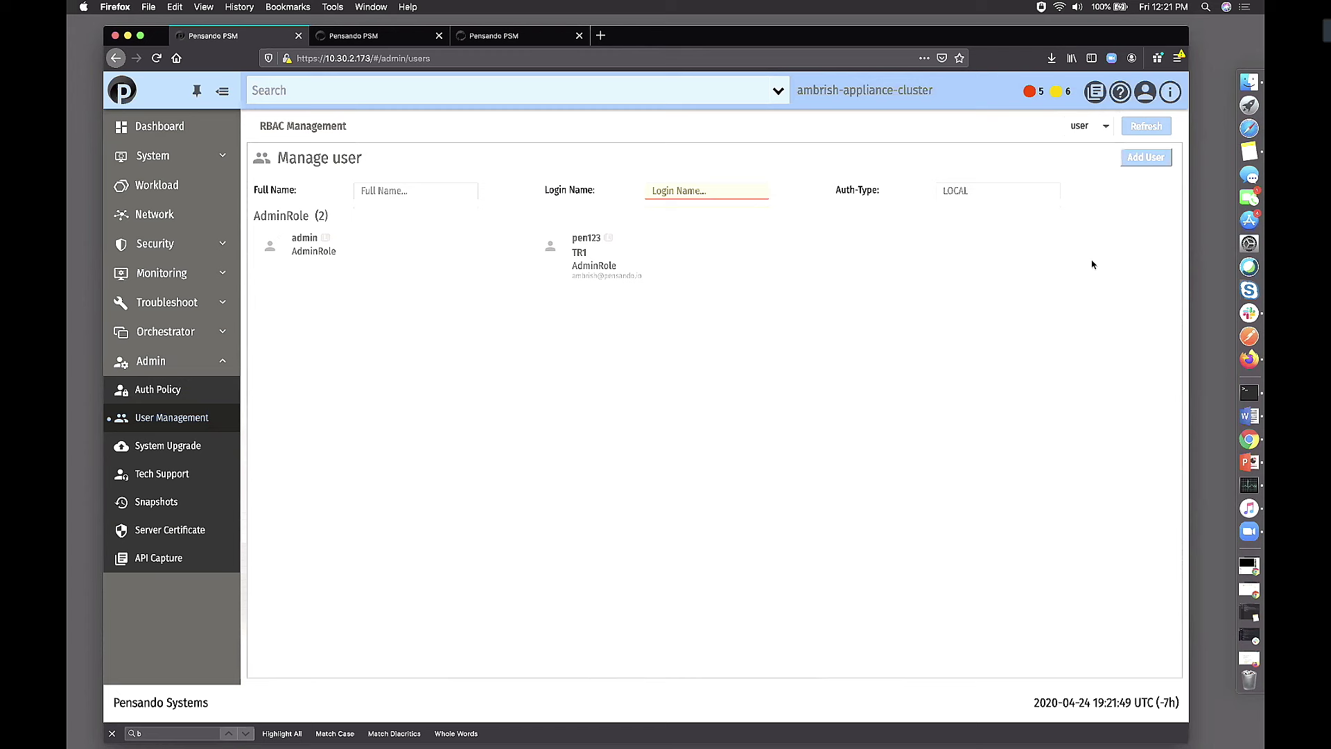
pyautogui.click(166, 445)
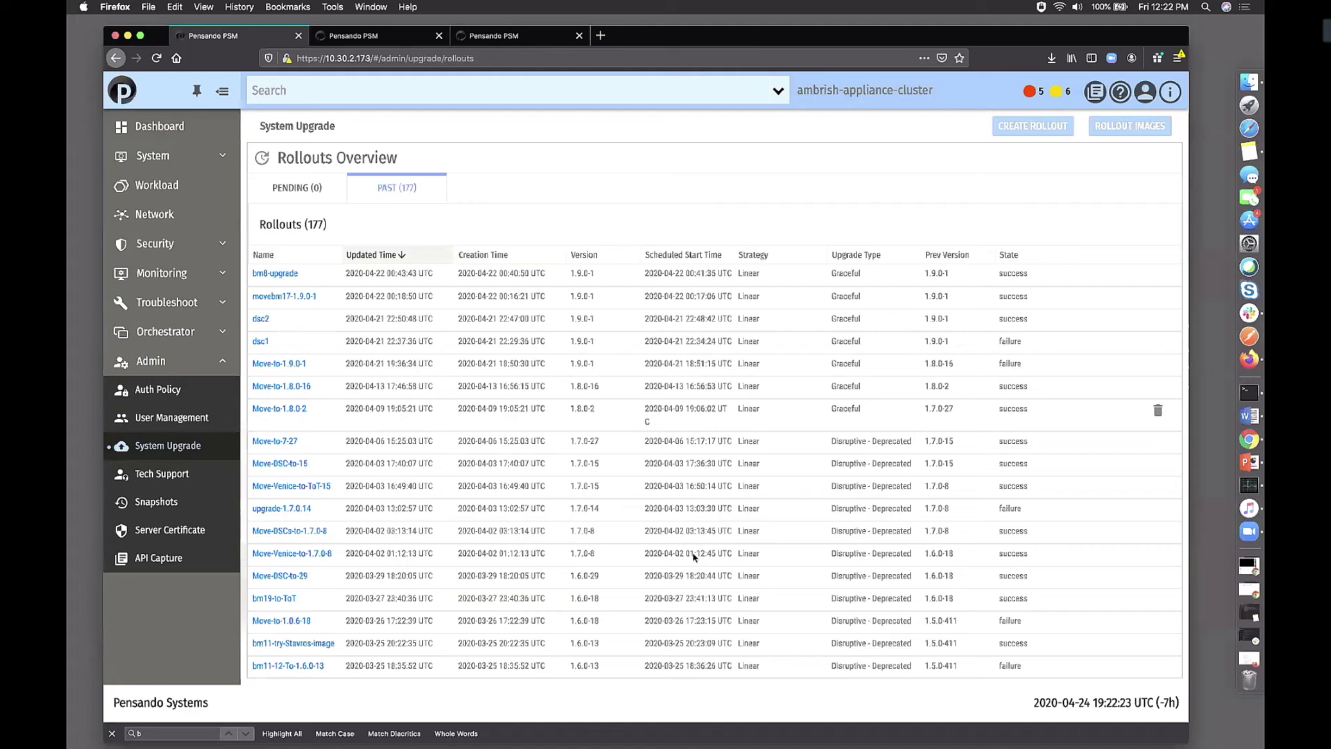
pyautogui.click(1032, 125)
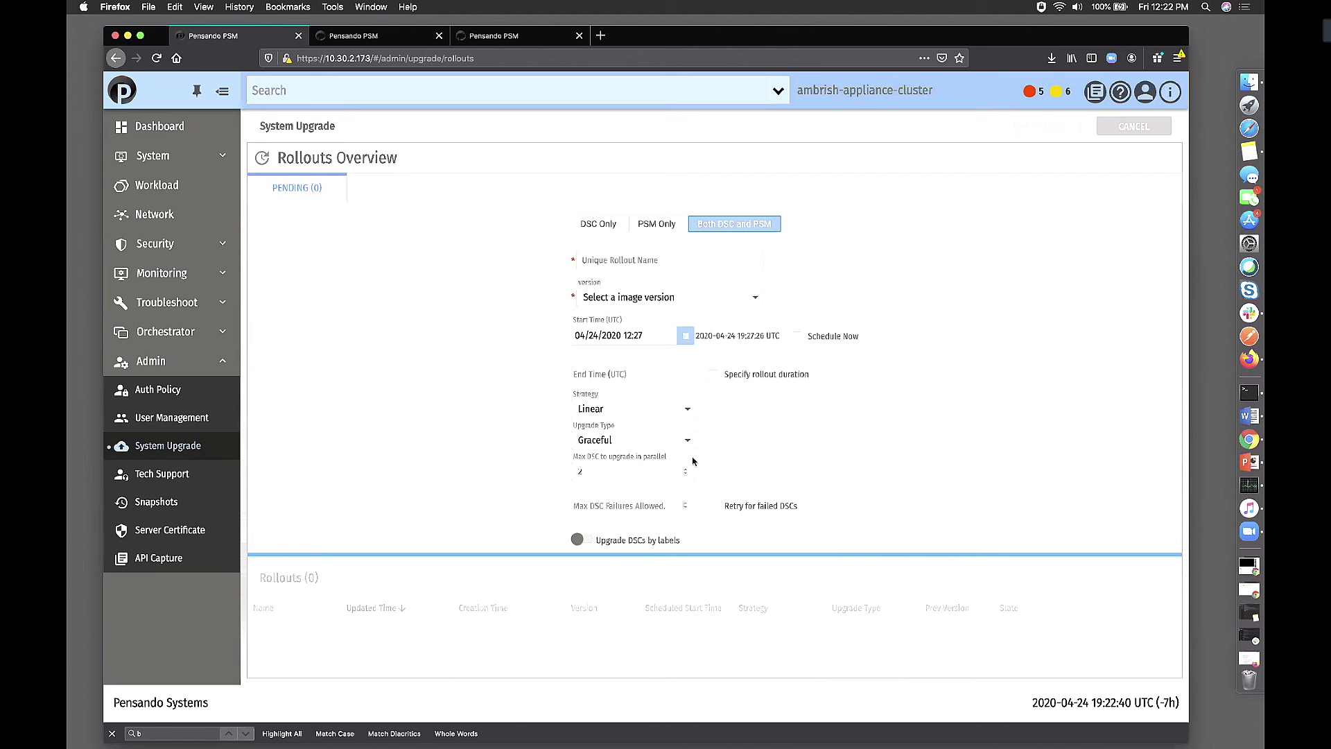
pyautogui.moveTo(650, 238)
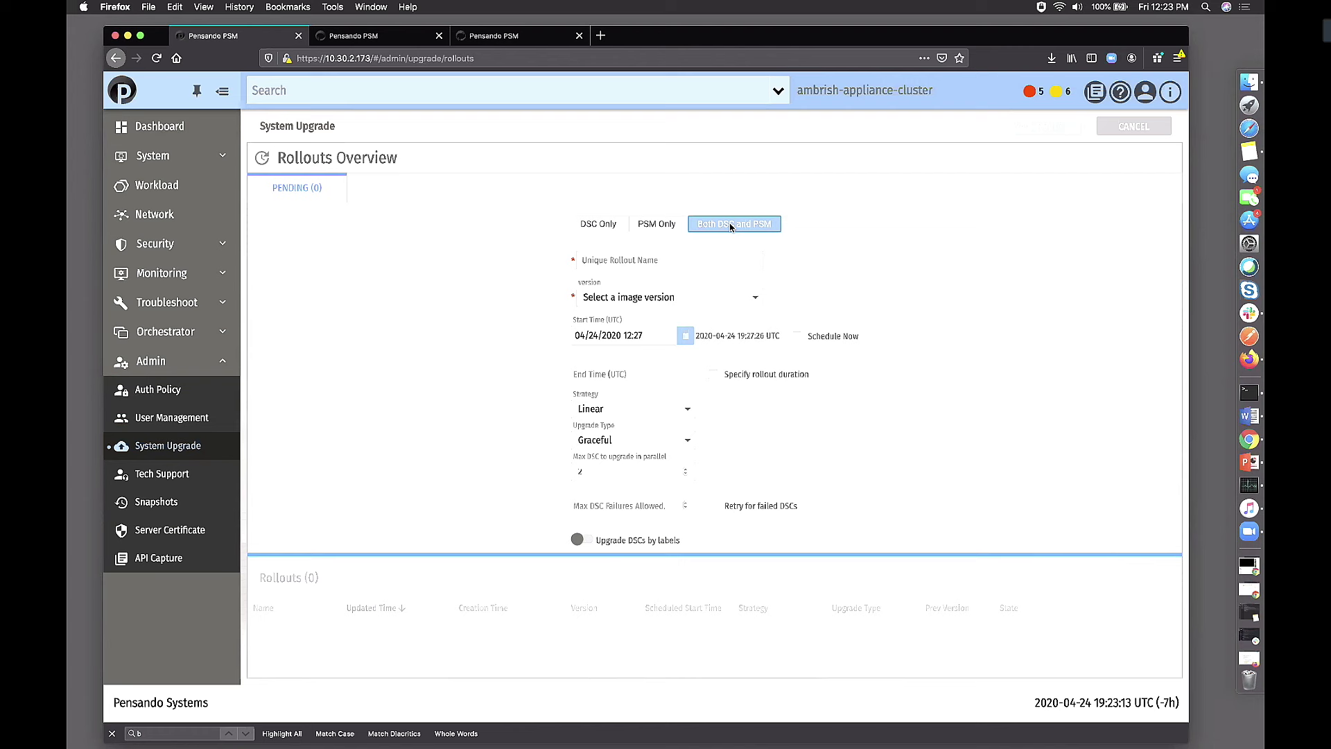
pyautogui.moveTo(454, 135)
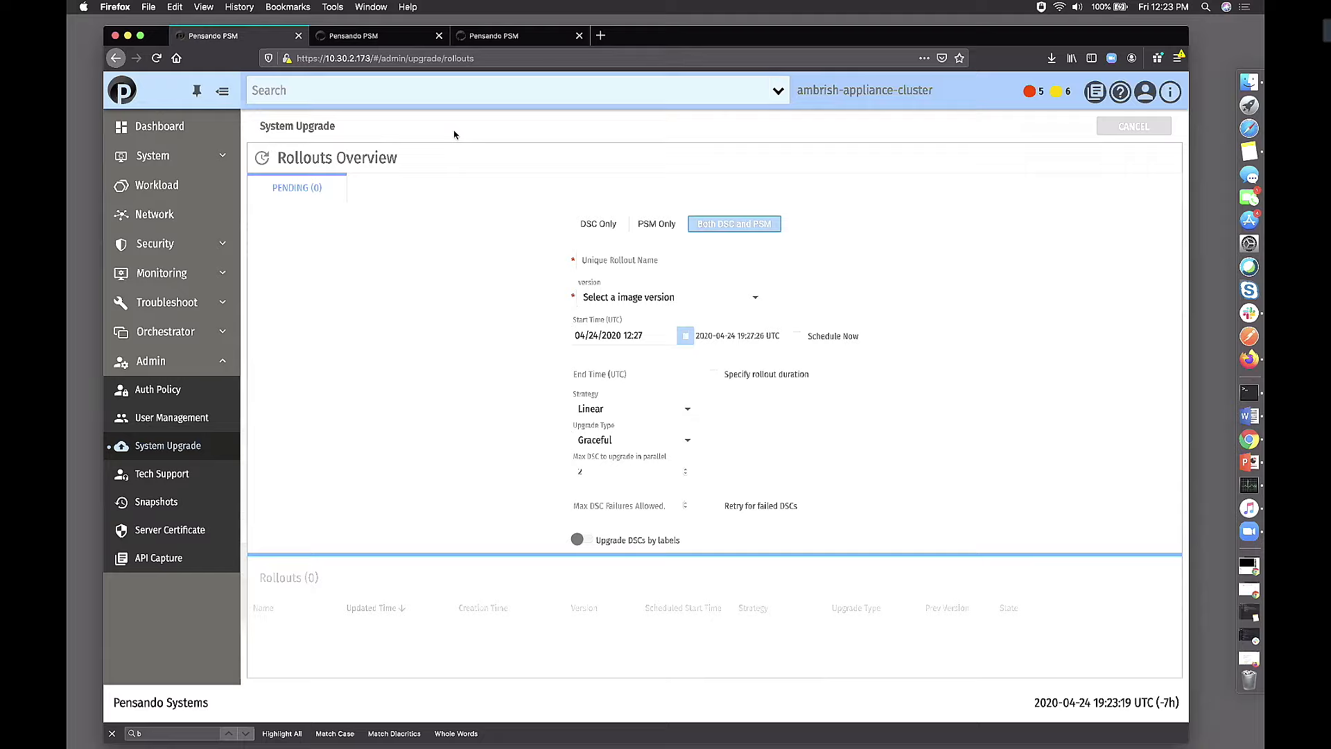
pyautogui.click(157, 500)
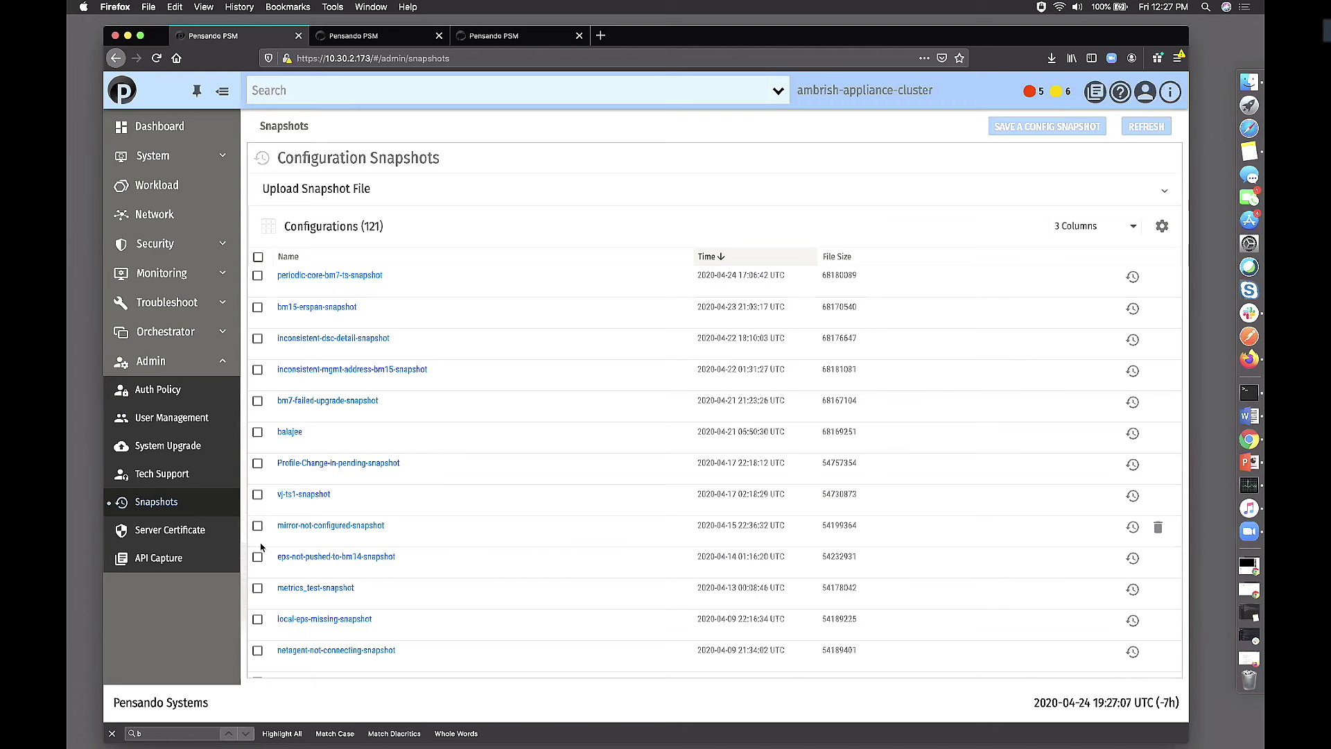
# Step: Open Admin > API Capture to list sample API calls
pyautogui.click(159, 558)
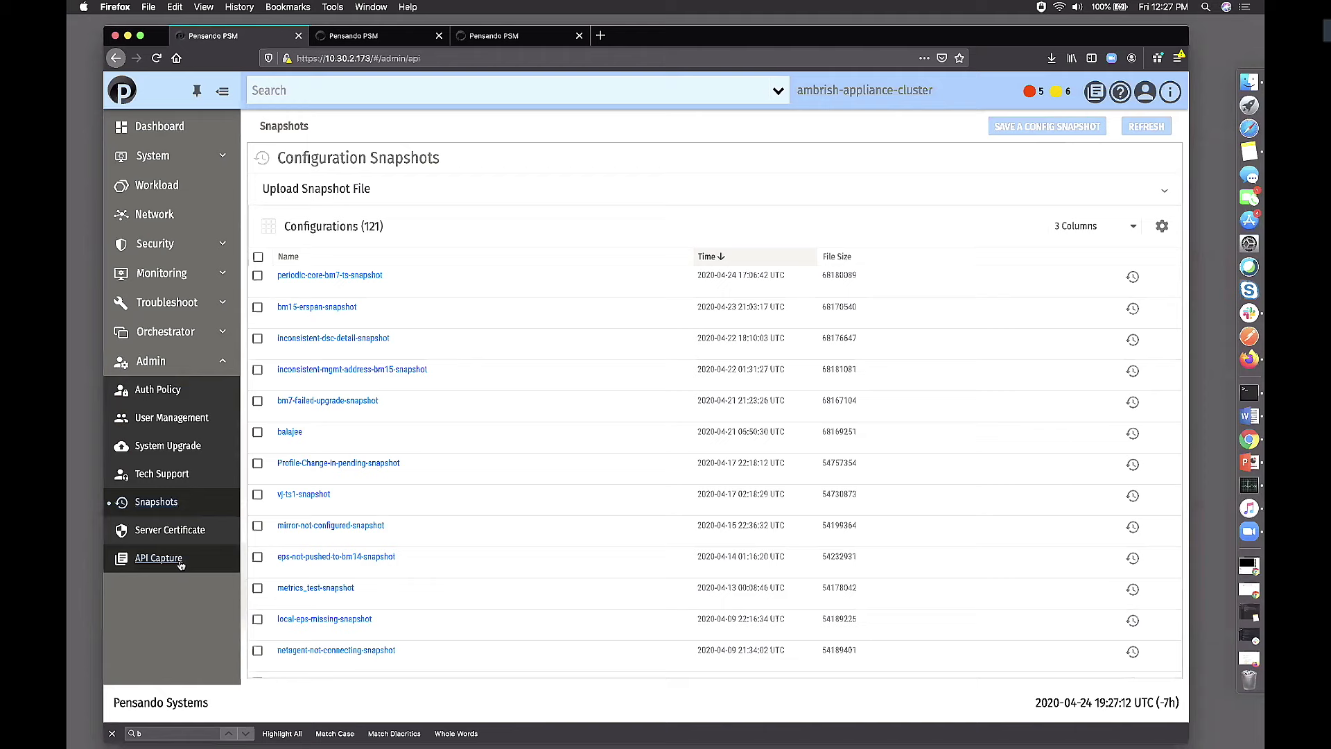
pyautogui.click(158, 557)
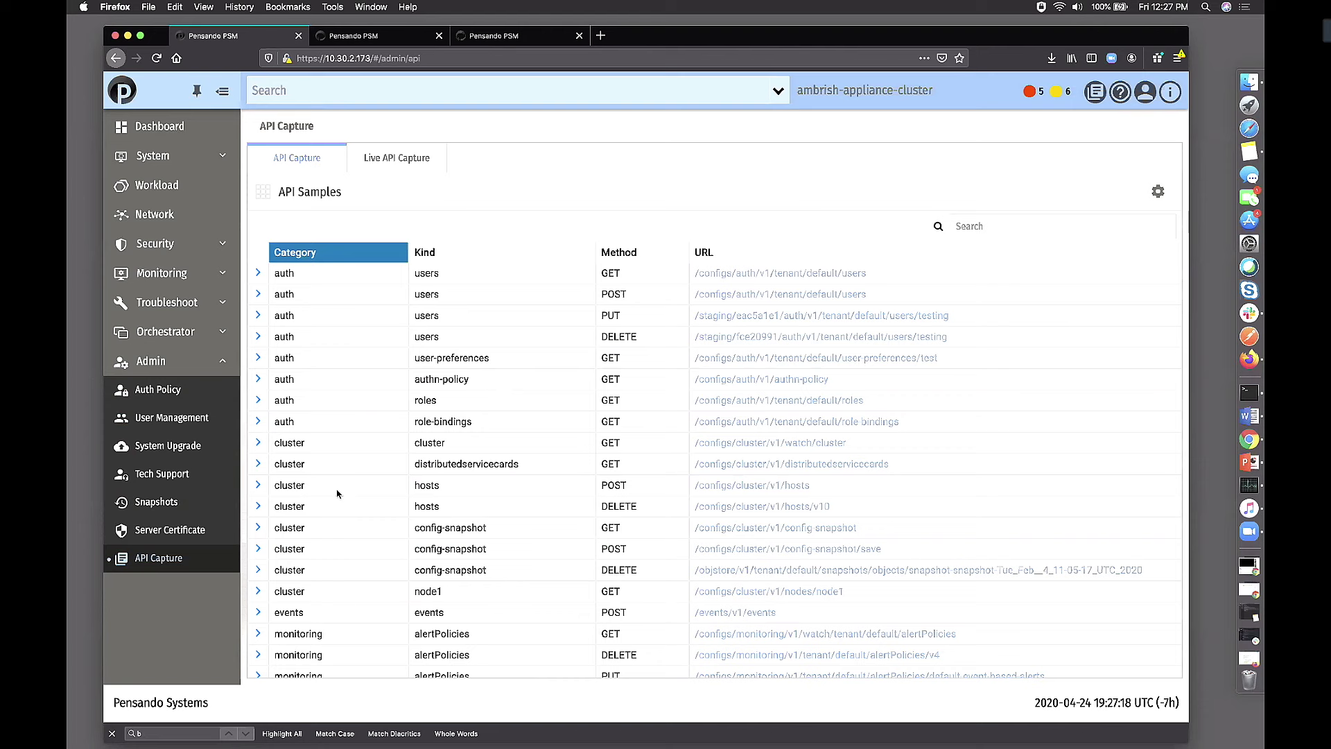
# Step: Expand the auth users DELETE sample, then switch to Live API Capture and export
pyautogui.click(258, 336)
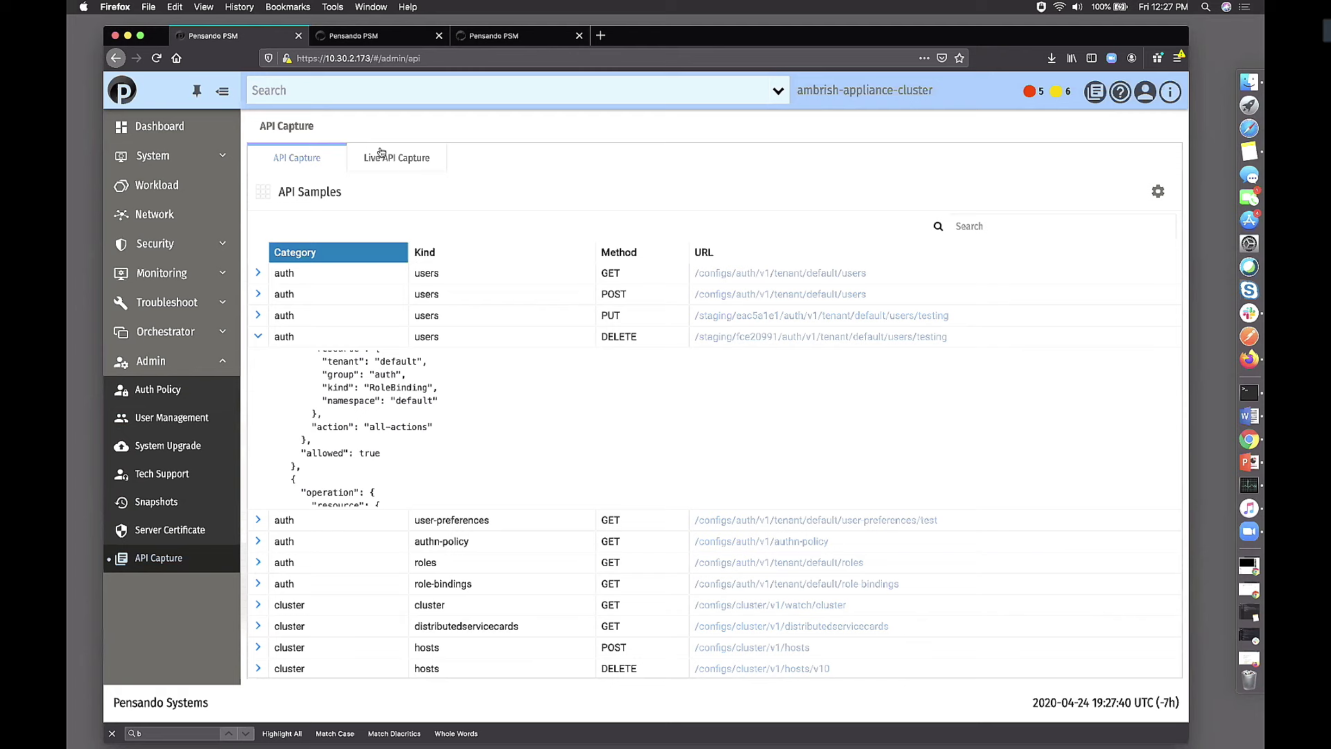
pyautogui.click(397, 157)
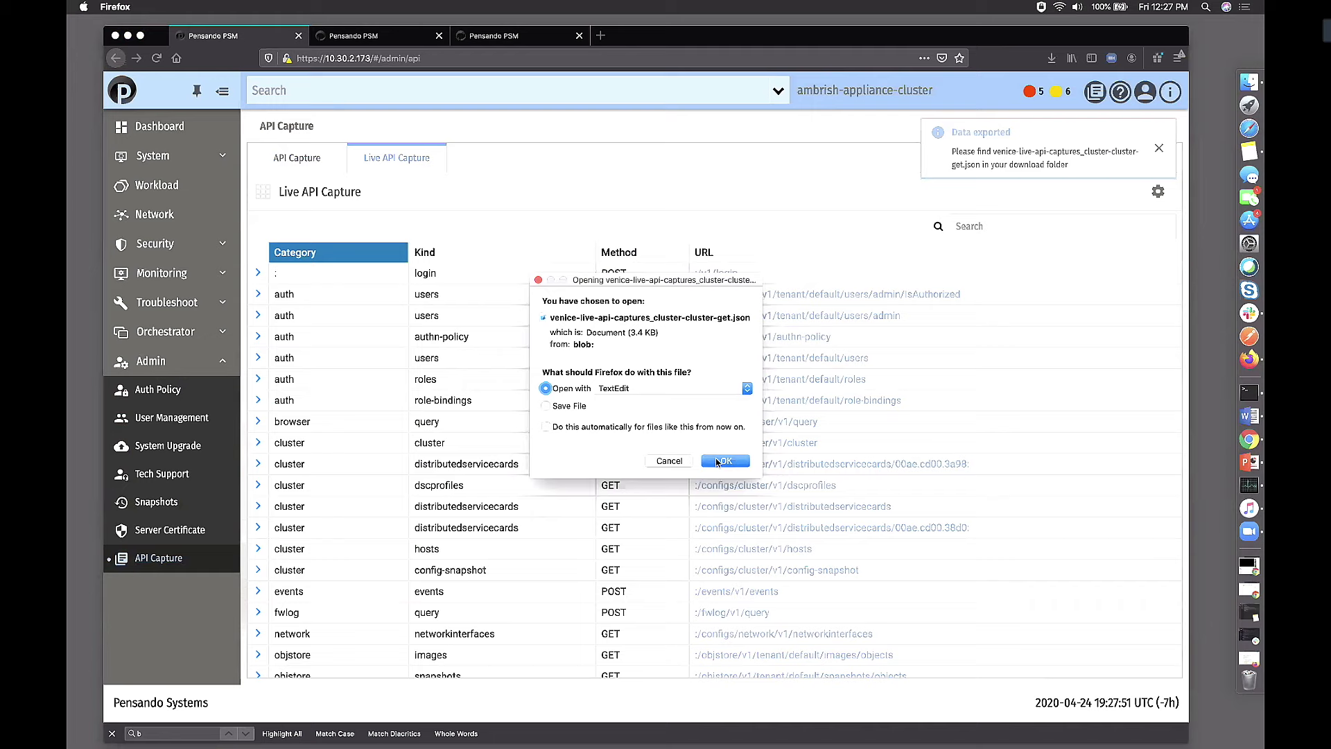
# Step: Accept opening the exported capture JSON and bring up the Admin Operations slide
pyautogui.click(724, 461)
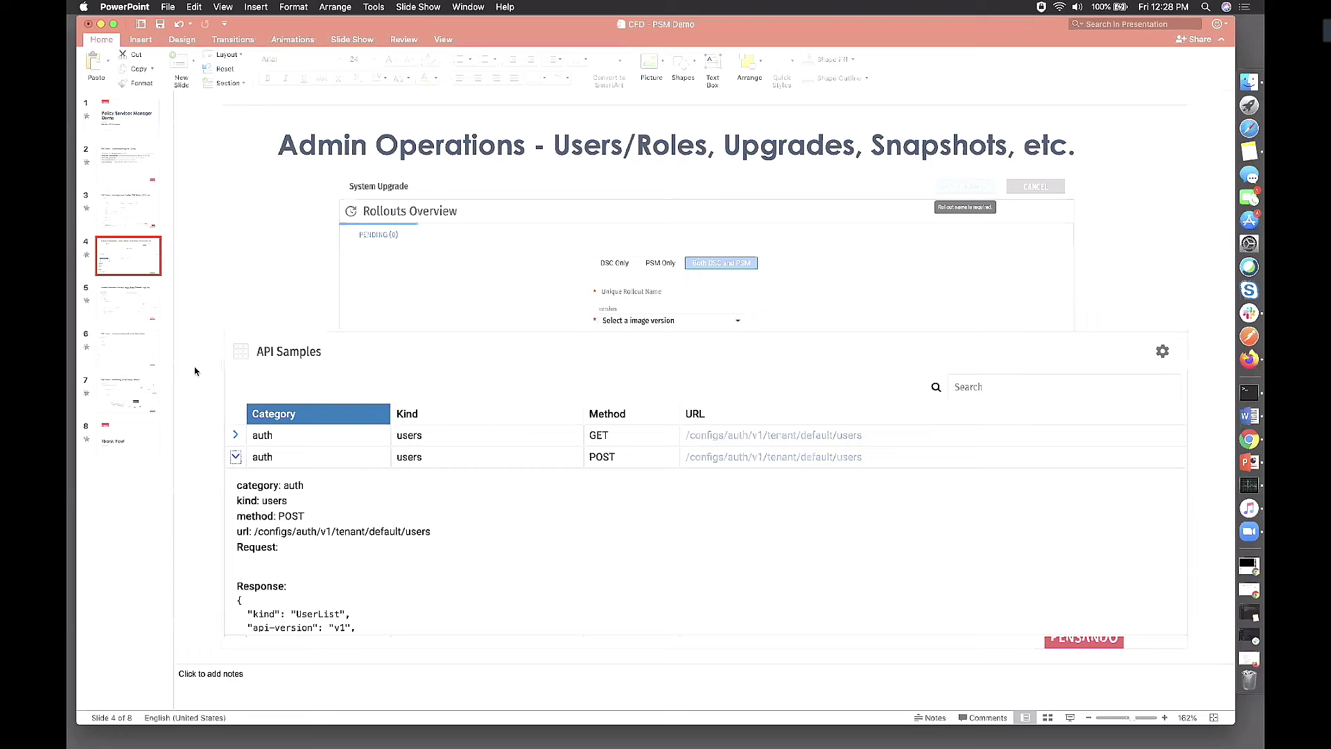
# Step: Return to Firefox and view cluster_sg_policy's 2,562 permit rules
pyautogui.click(128, 302)
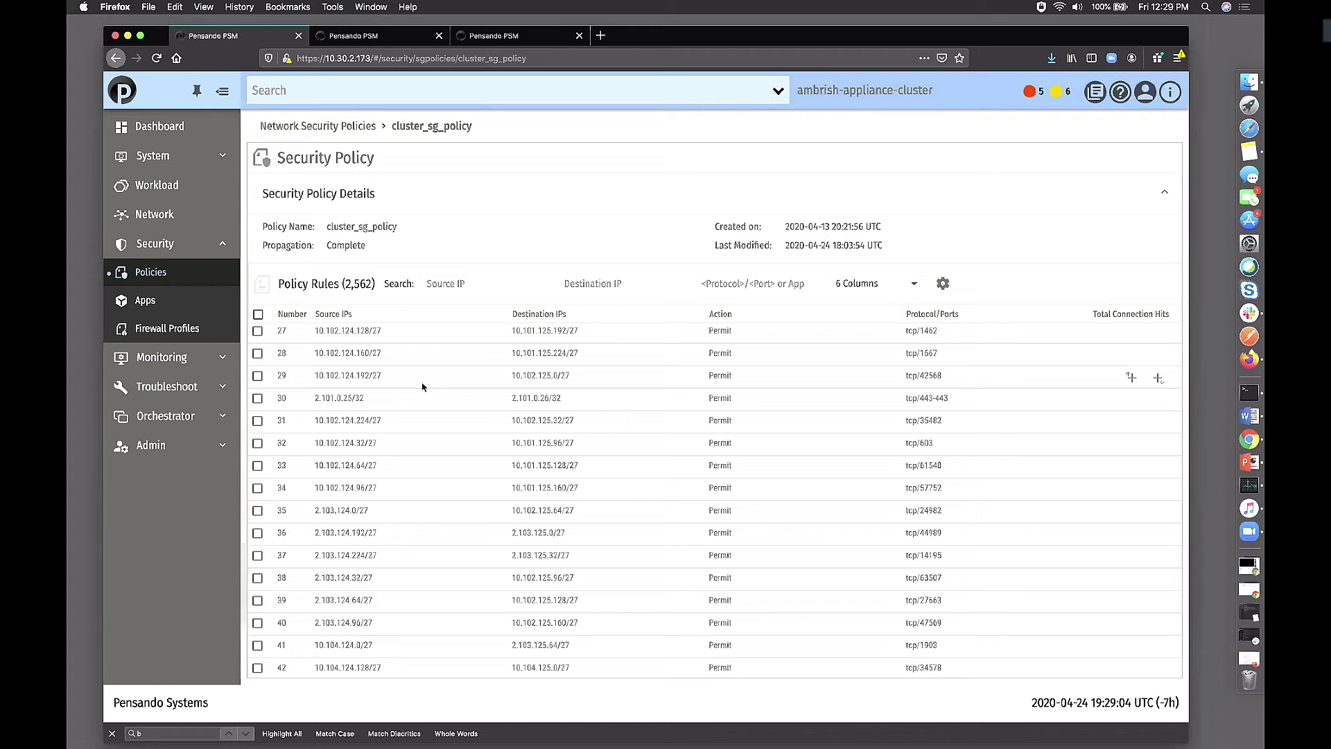
# Step: Scroll the cluster_sg_policy rules and search by source IP 10.67.124.1
pyautogui.scroll(-3)
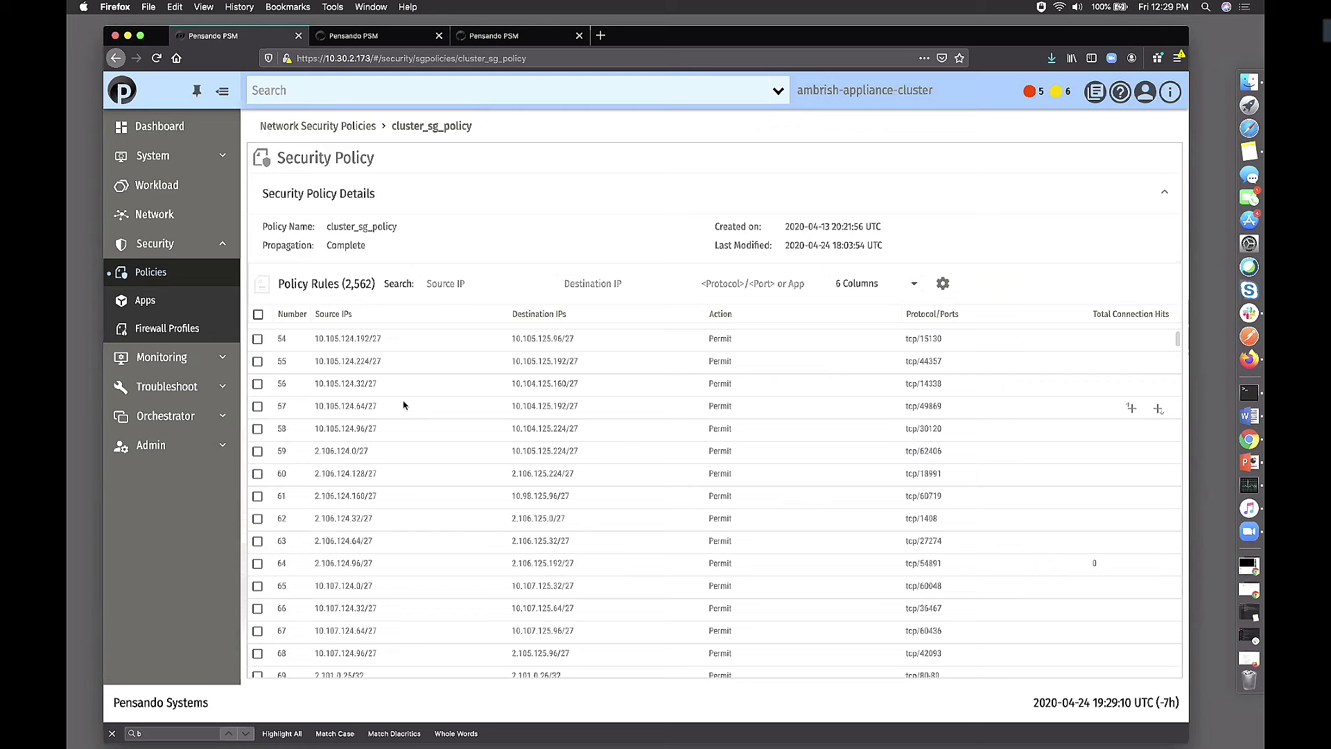
pyautogui.scroll(-3)
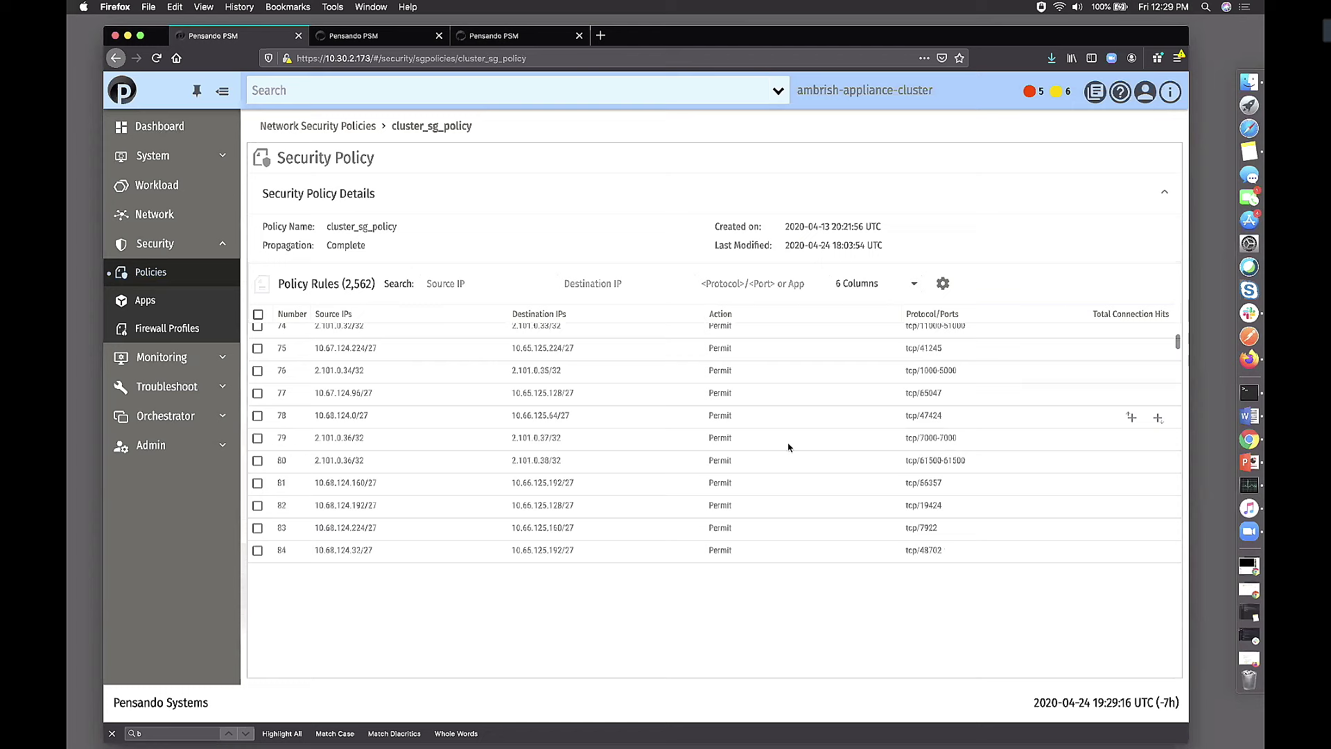
pyautogui.write('10.67.124.1')
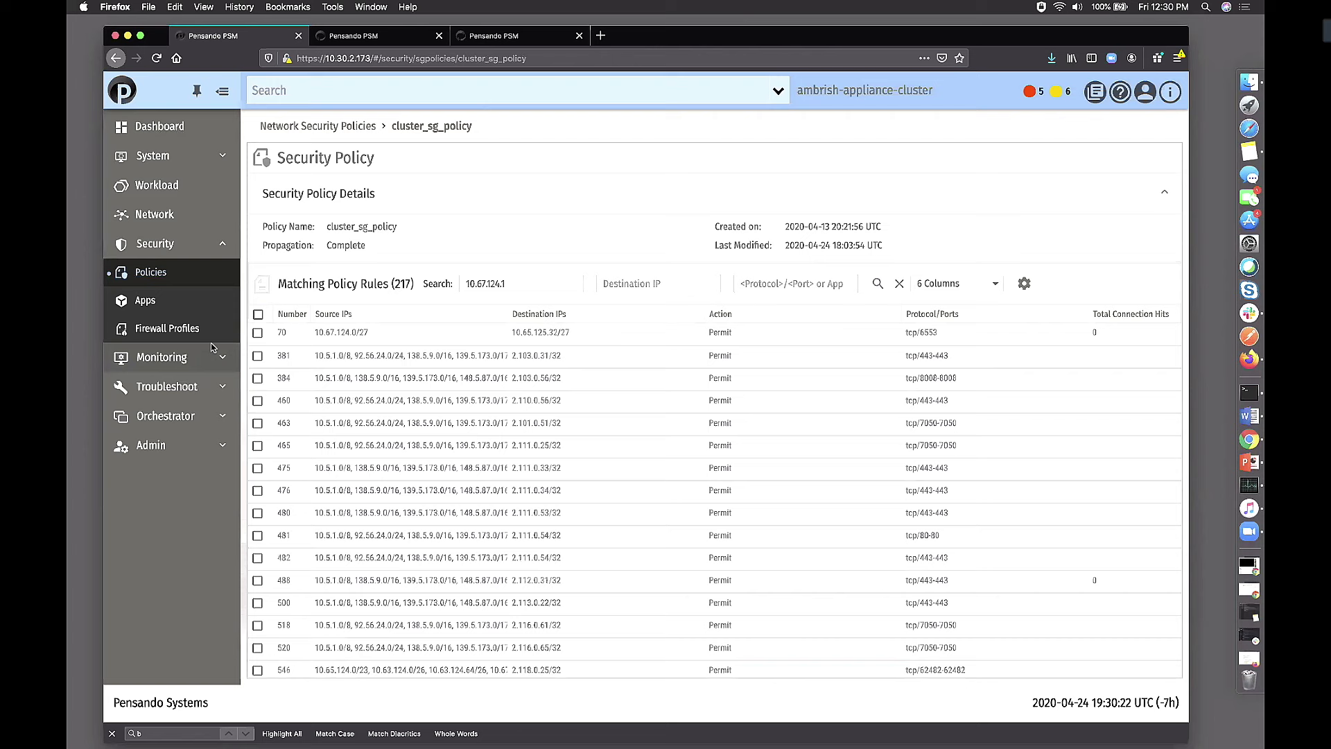
# Step: Go to Monitoring > Firewall Logs and focus the Source address filter
pyautogui.click(162, 499)
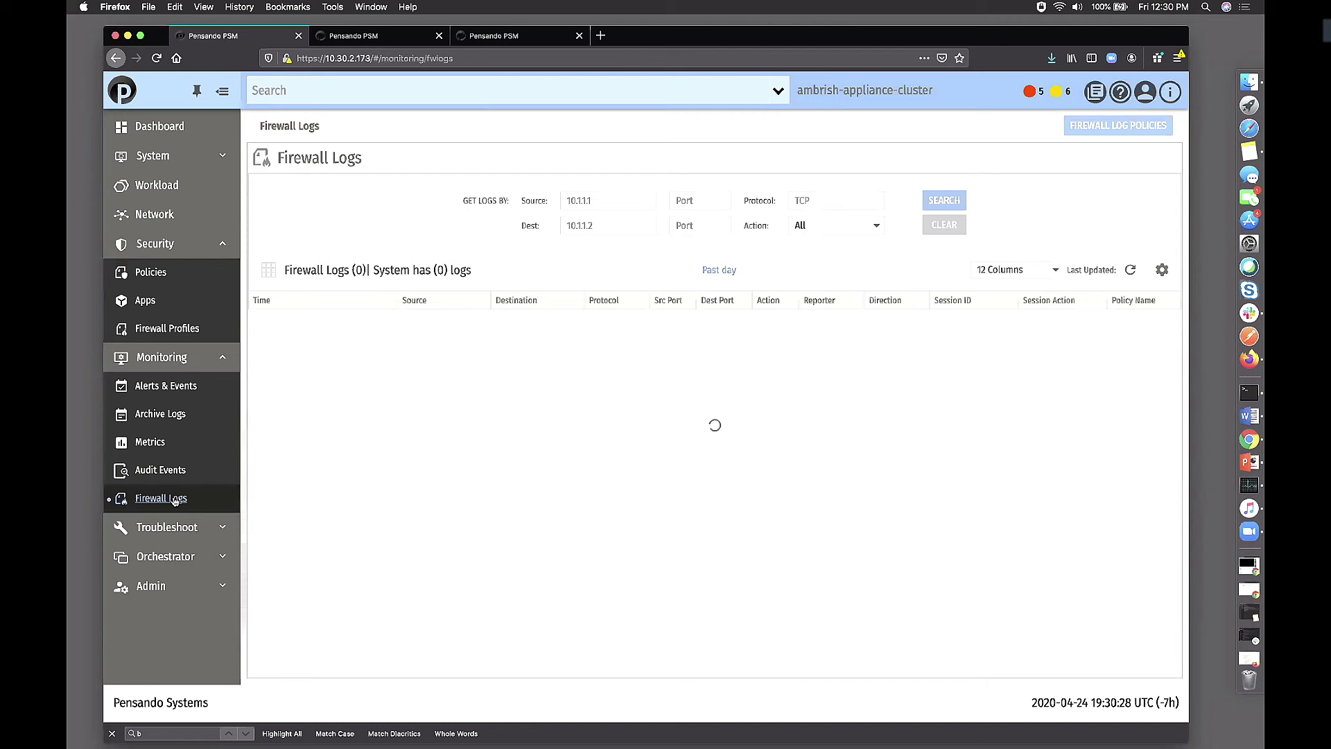
pyautogui.click(943, 200)
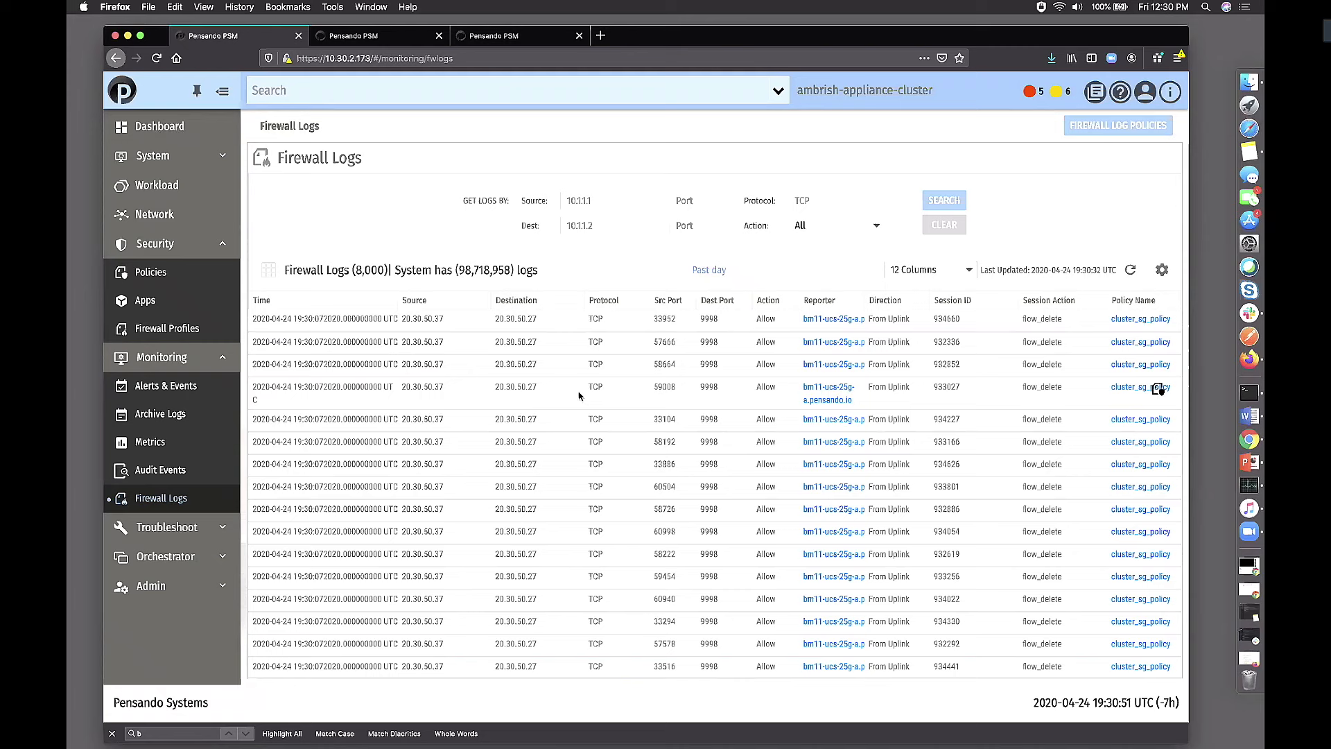
pyautogui.click(608, 201)
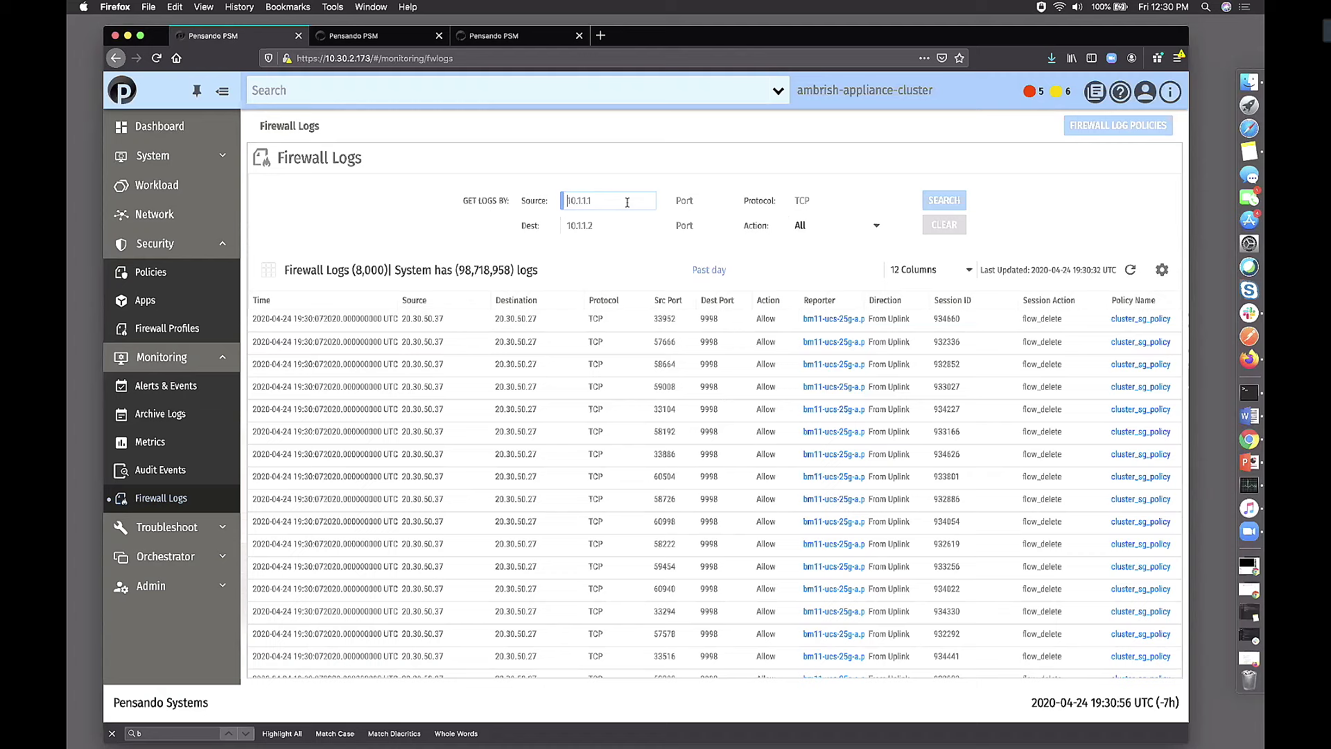
# Step: Filter the firewall logs by source address 20.30.50.27
pyautogui.write('20.30.50.27')
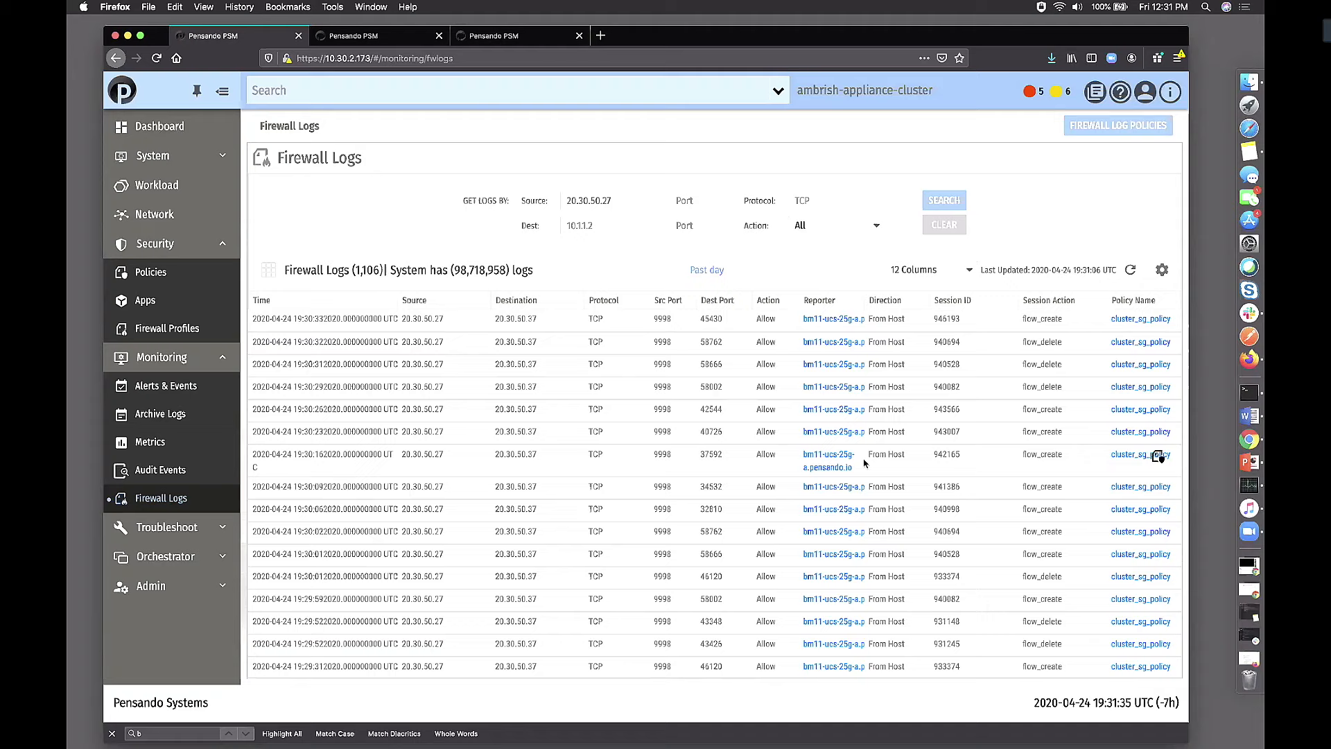
# Step: Navigate via the sidebar to Security > Network Security Policies for cluster_sg_policy
pyautogui.click(145, 300)
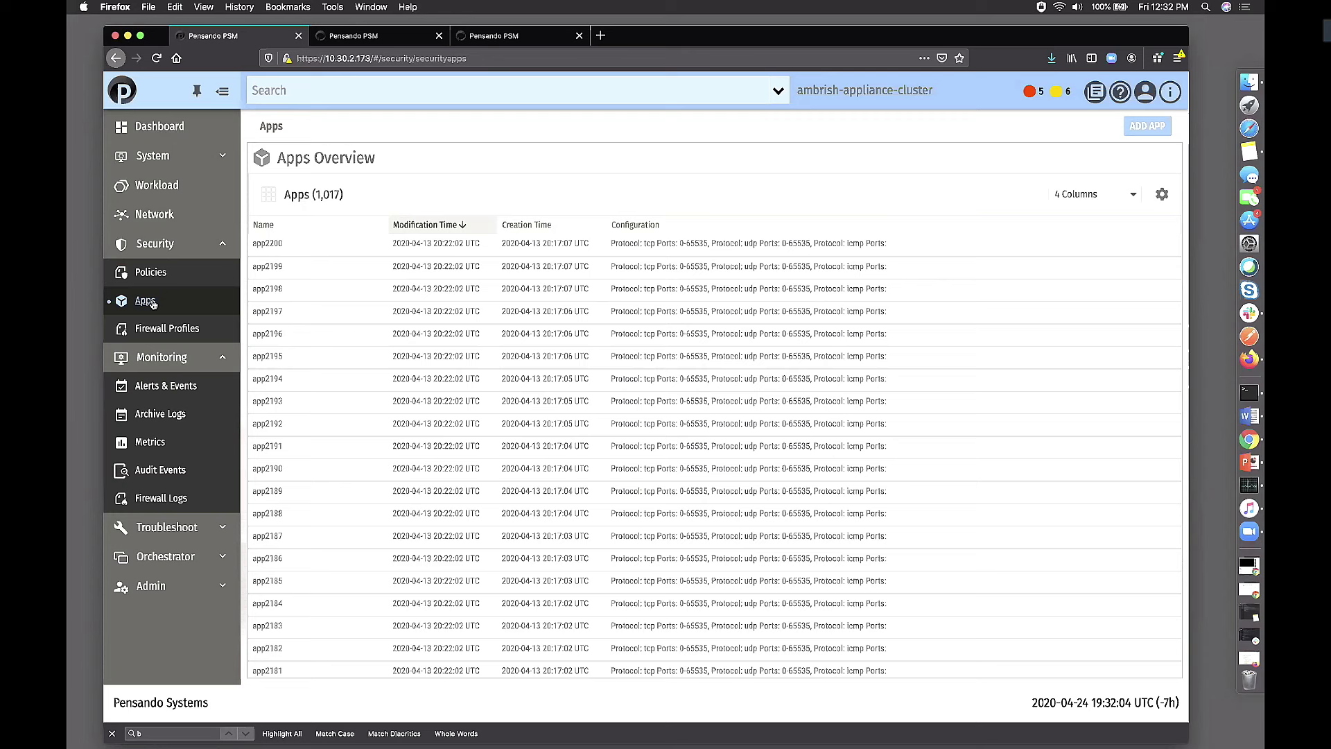
pyautogui.moveTo(806, 243)
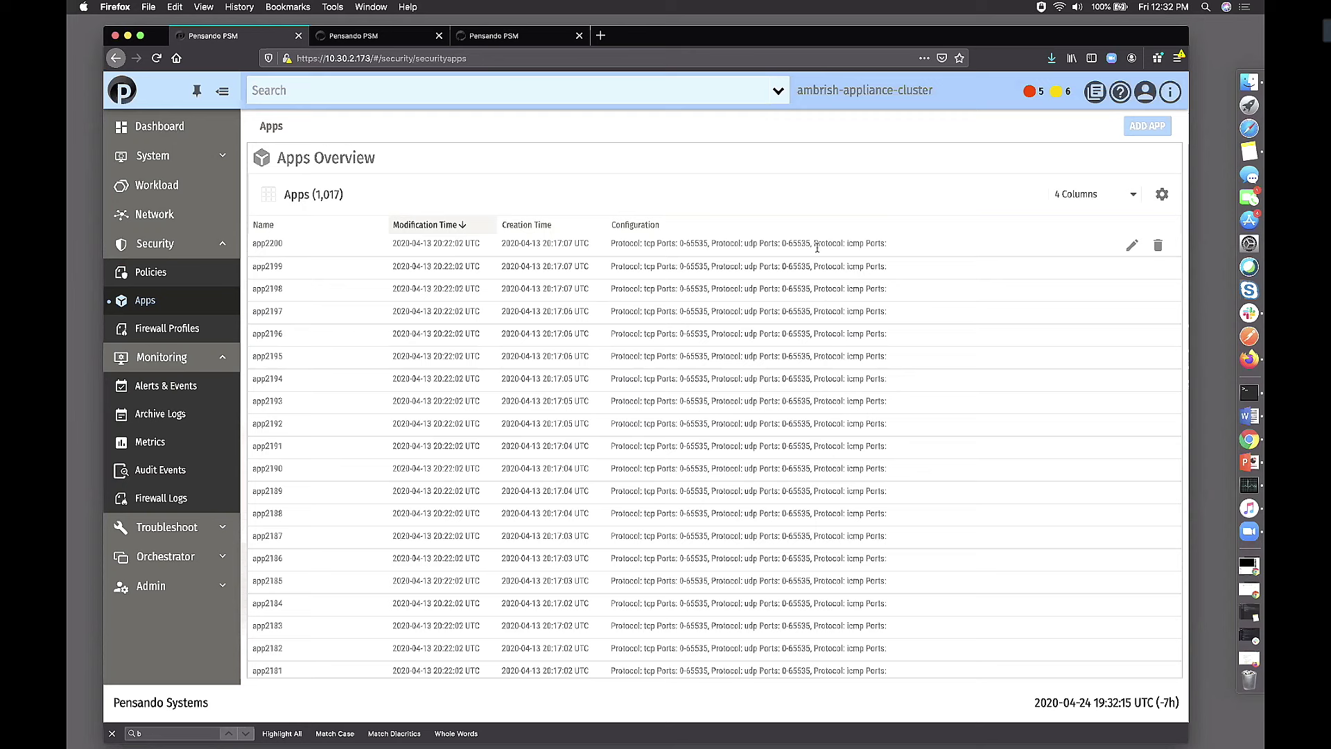
pyautogui.moveTo(150, 272)
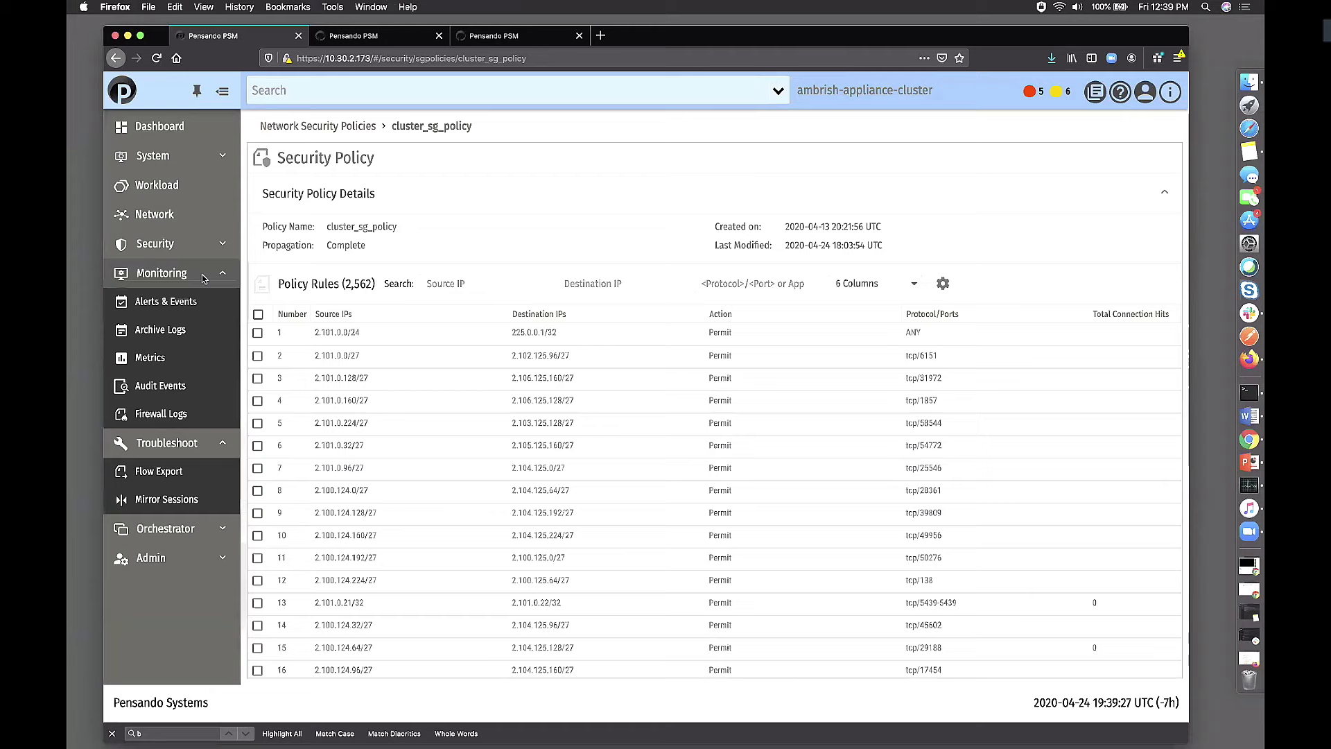
# Step: Go to Troubleshoot > Mirror Sessions in the sidebar
pyautogui.click(167, 358)
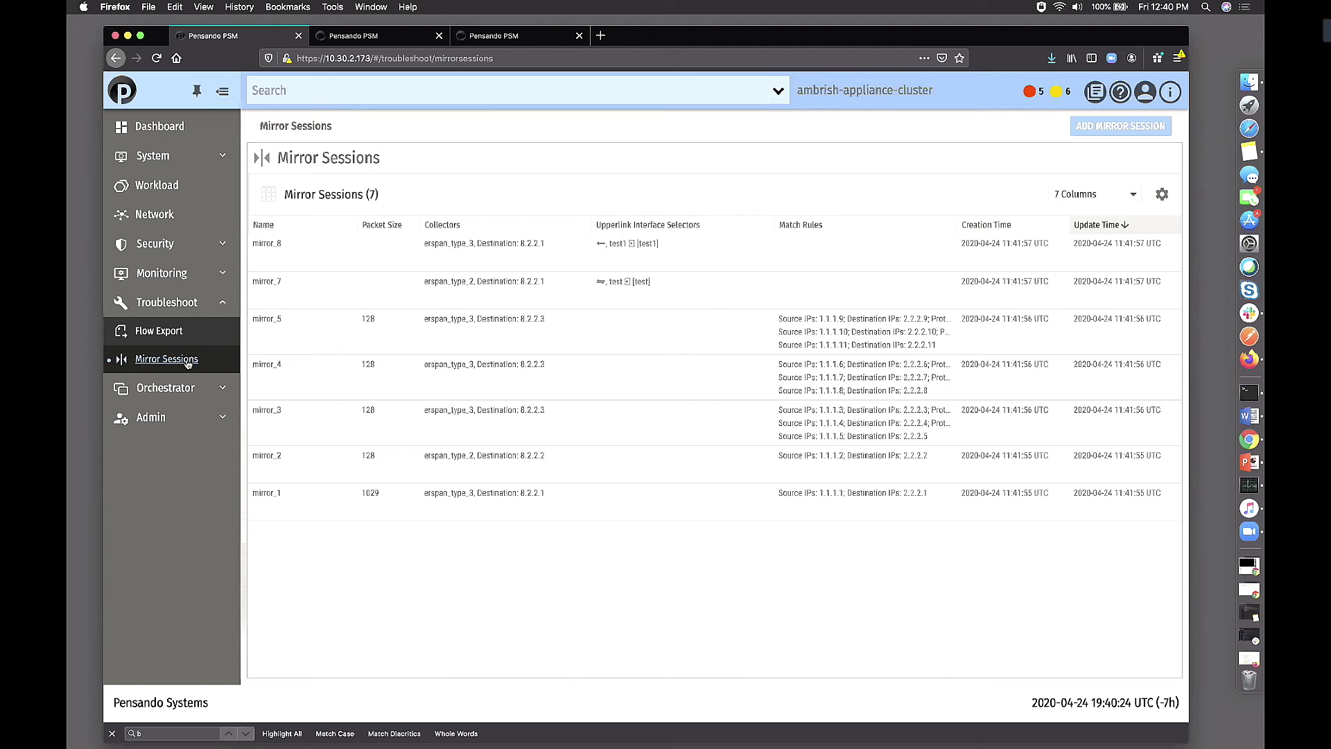
pyautogui.moveTo(1120, 126)
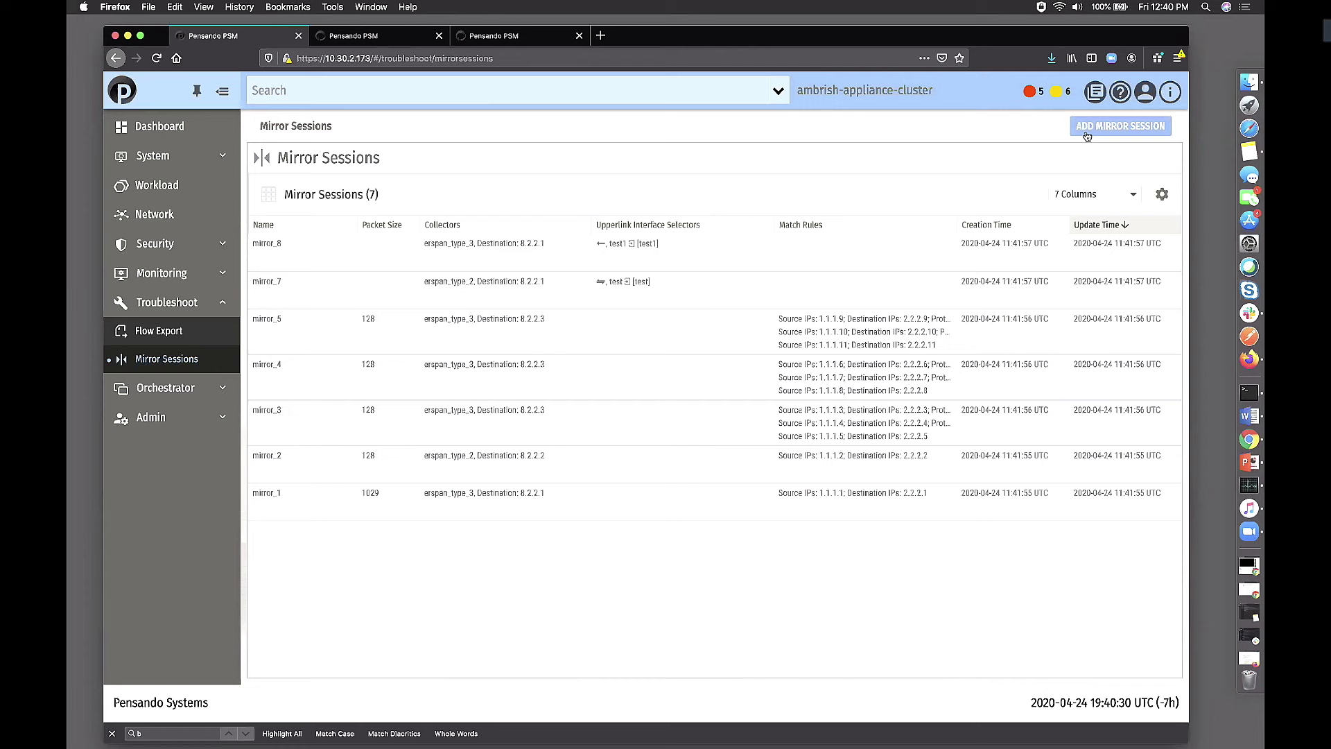
# Step: Add a mirror session and choose Uplink Interfaces under Mirror Packets by
pyautogui.click(1120, 125)
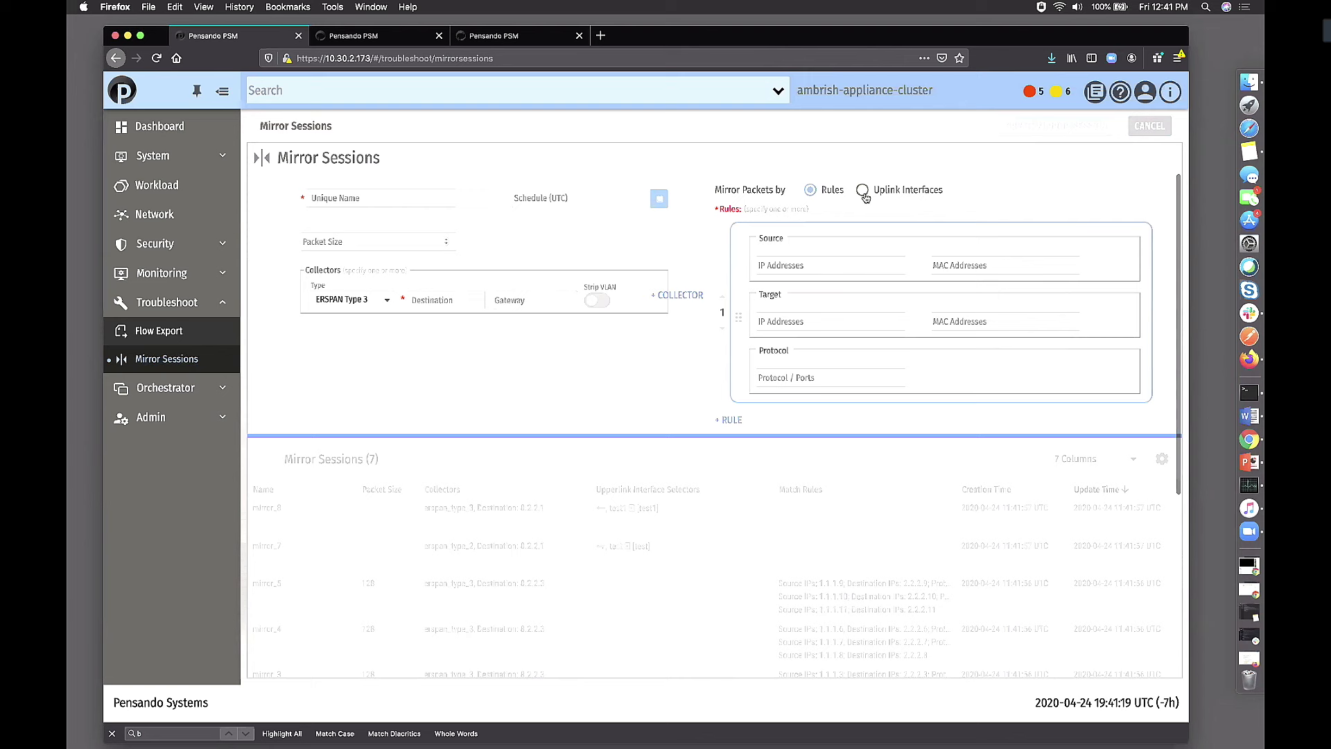
pyautogui.click(862, 189)
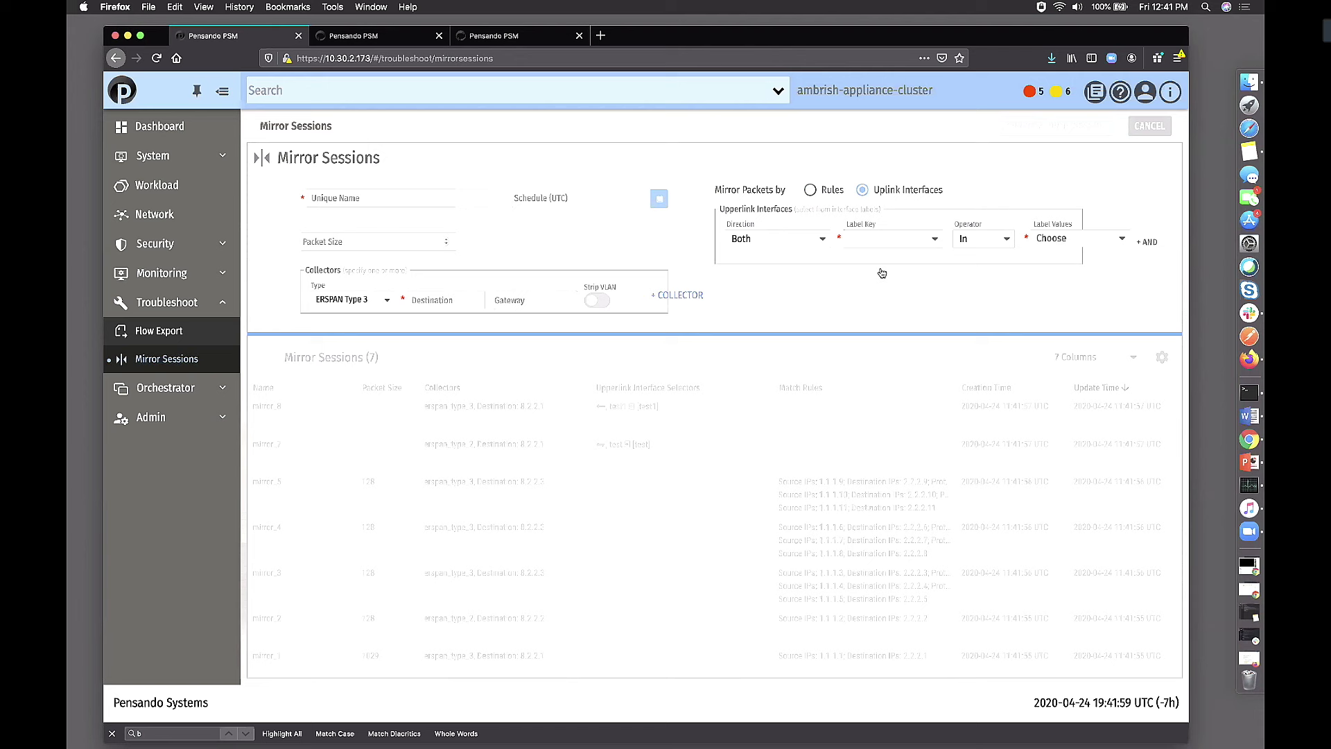
pyautogui.moveTo(425, 405)
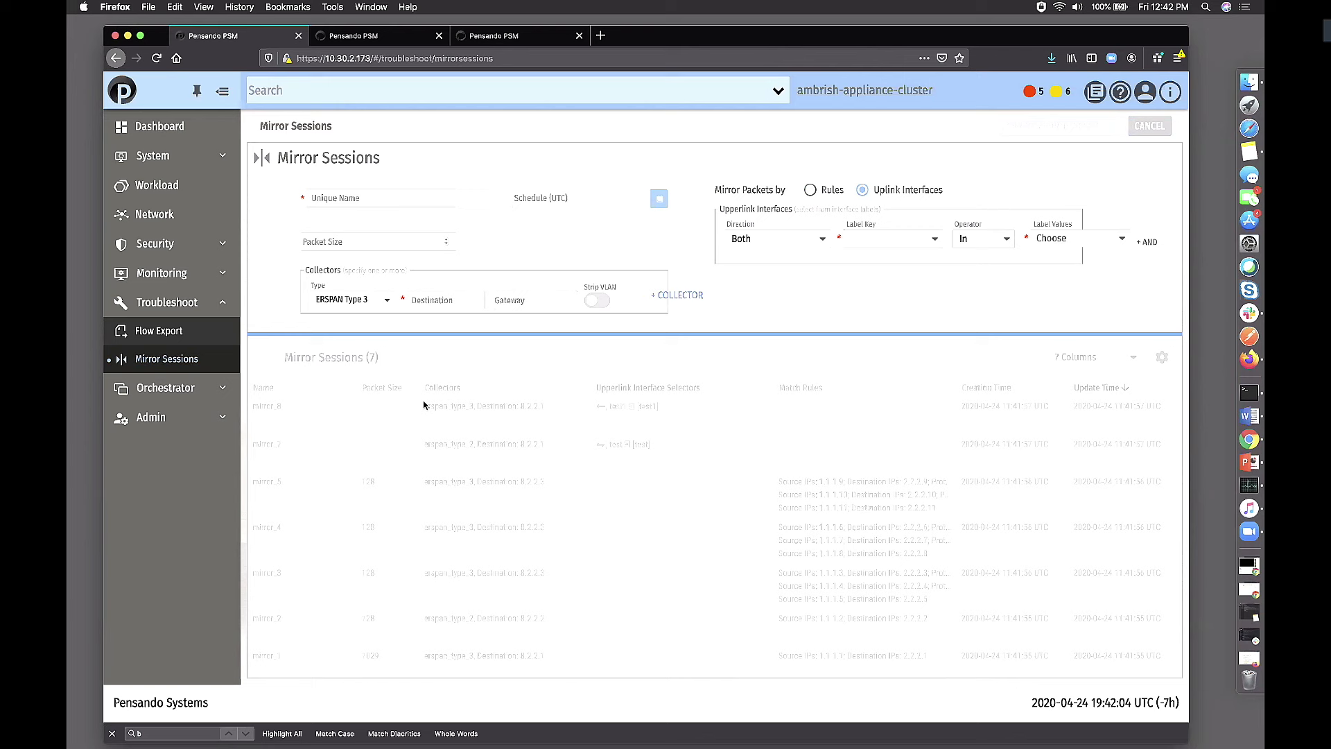
# Step: Visit Troubleshoot > Flow Export, then Monitoring > Alerts & Events
pyautogui.click(159, 330)
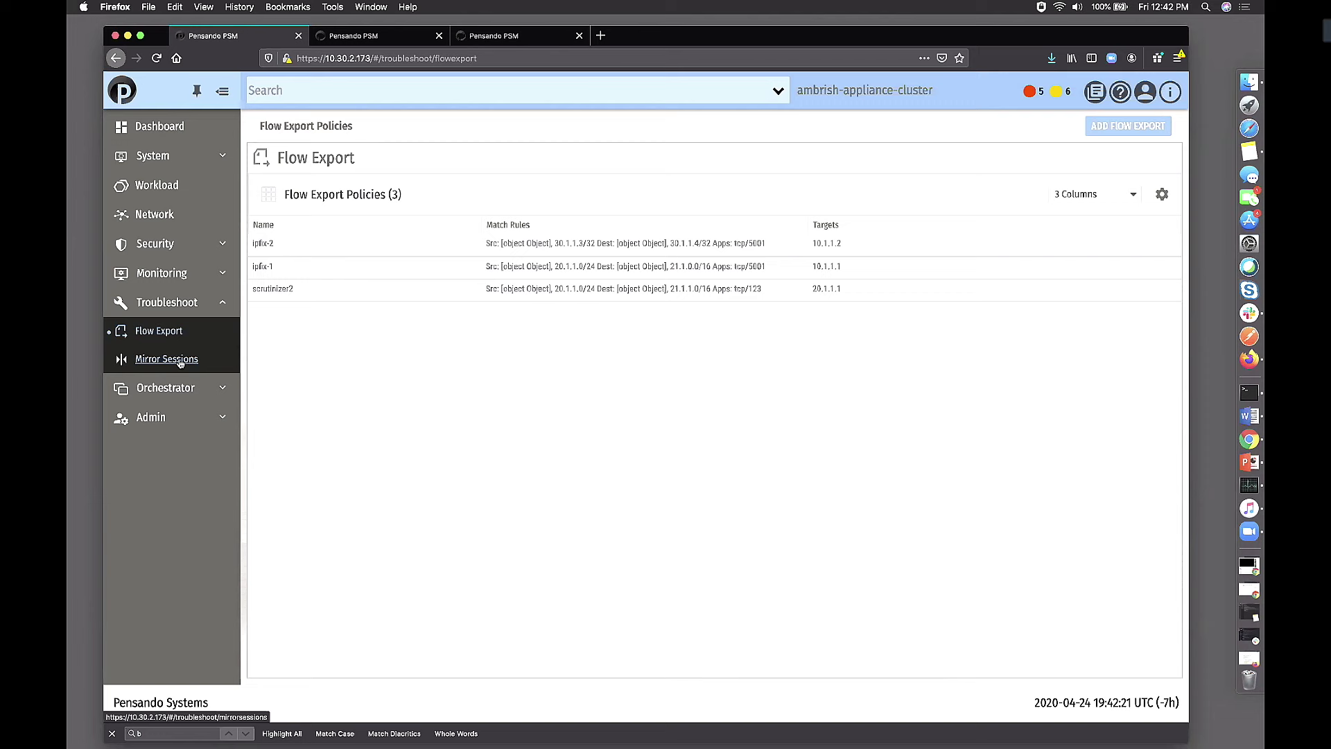
pyautogui.click(166, 358)
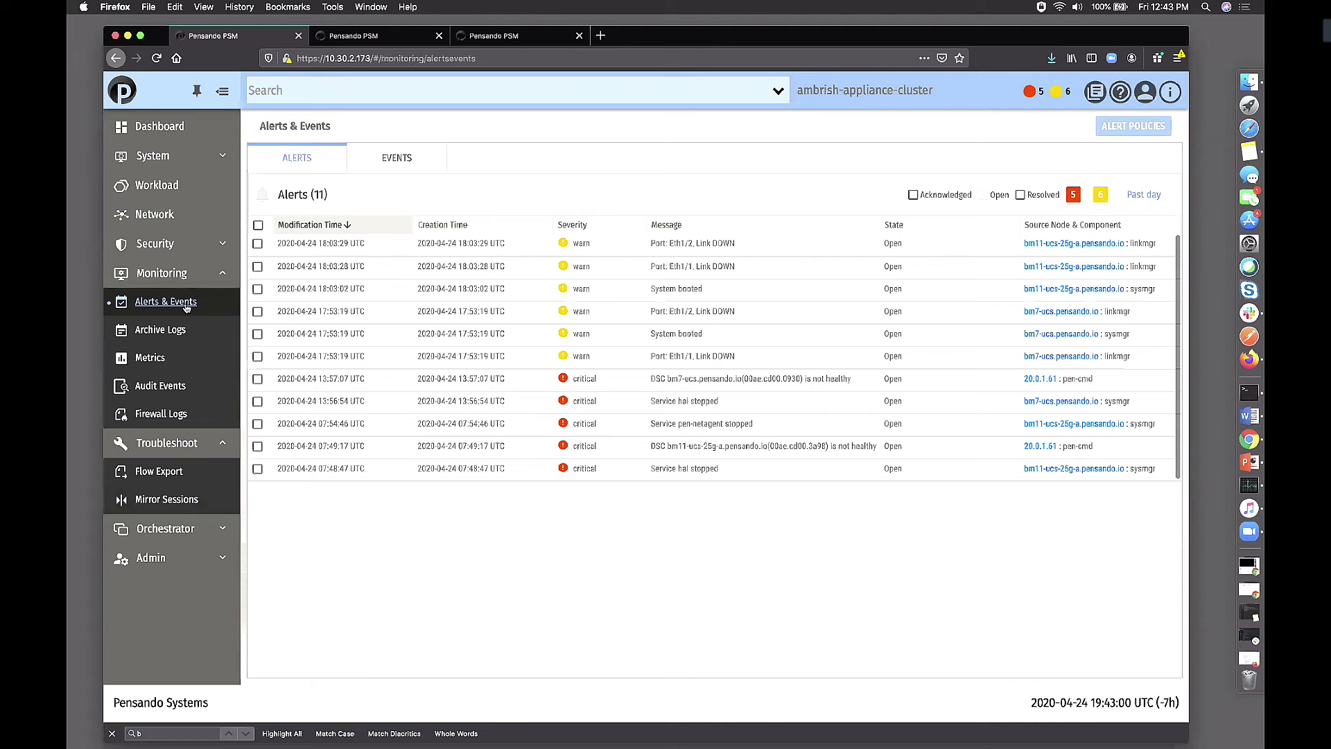
# Step: Visit Monitoring > Archive Logs, then Monitoring > Audit Events
pyautogui.click(160, 329)
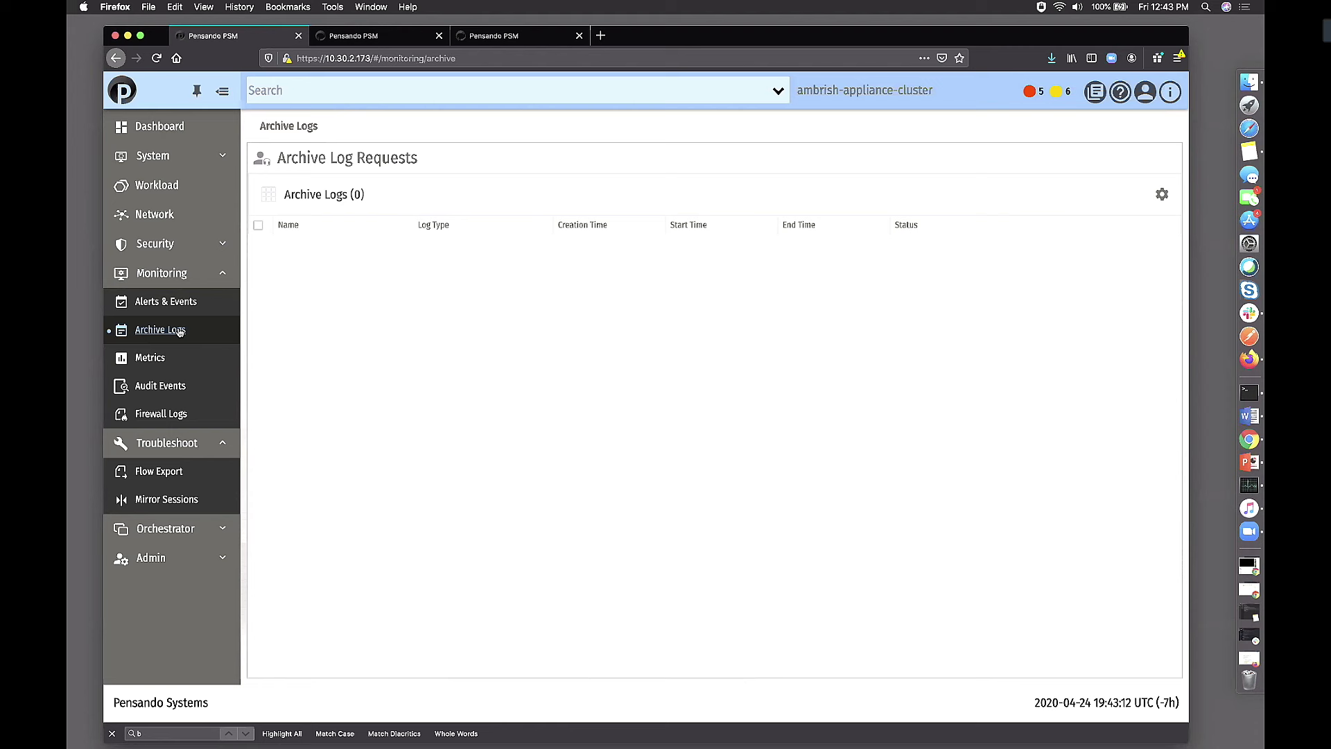
pyautogui.click(160, 386)
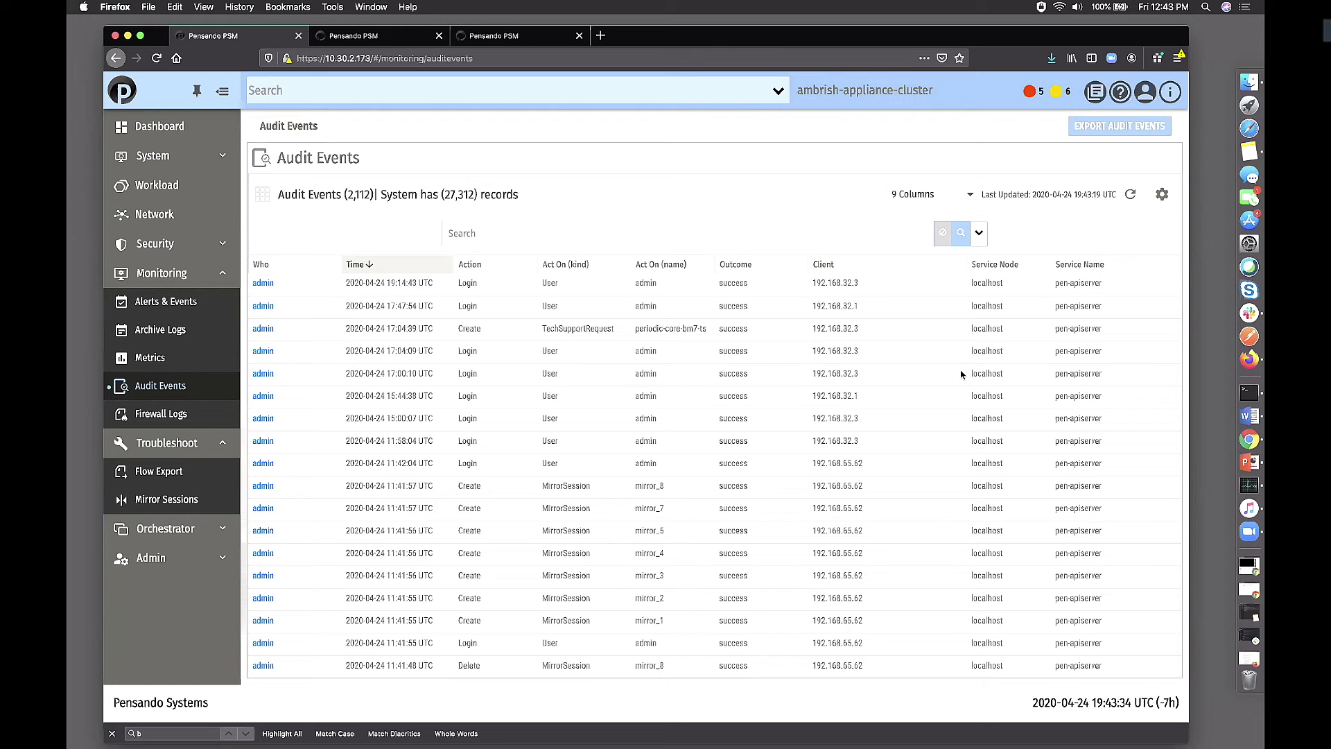
pyautogui.moveTo(1034, 137)
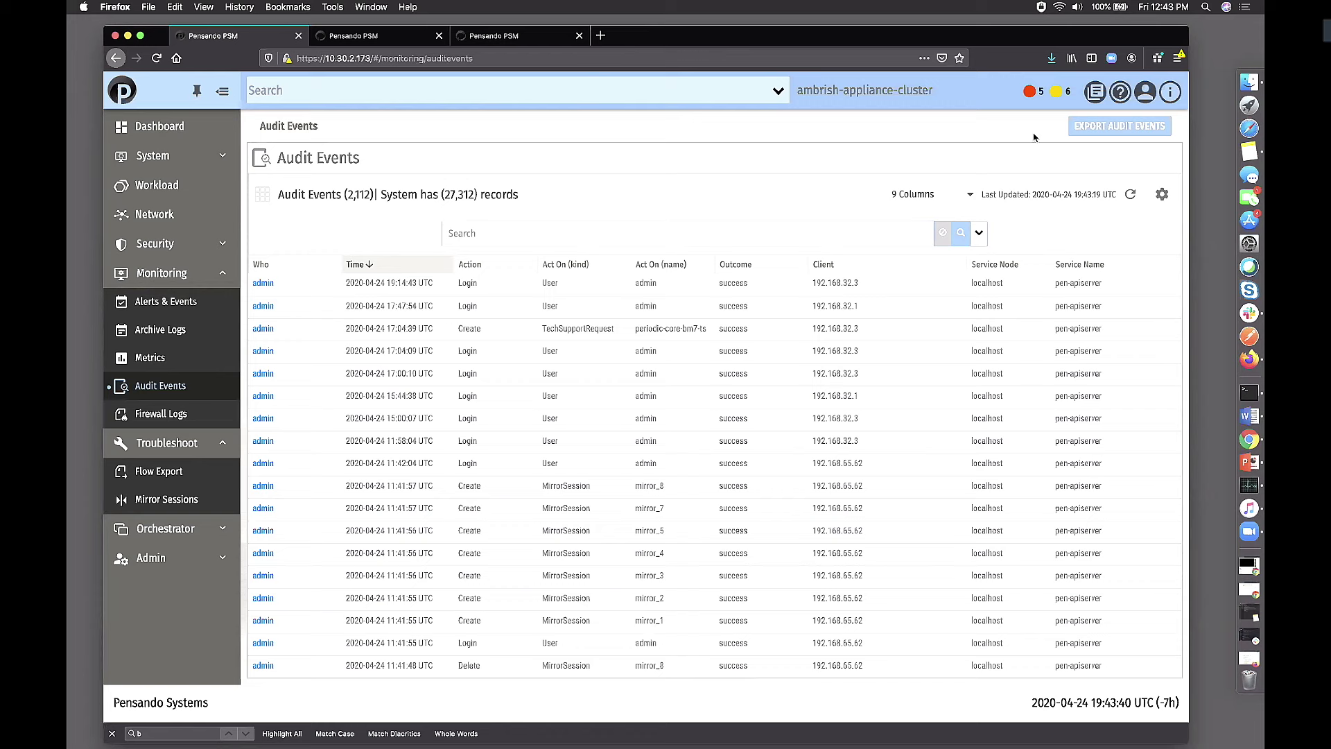
pyautogui.moveTo(170, 419)
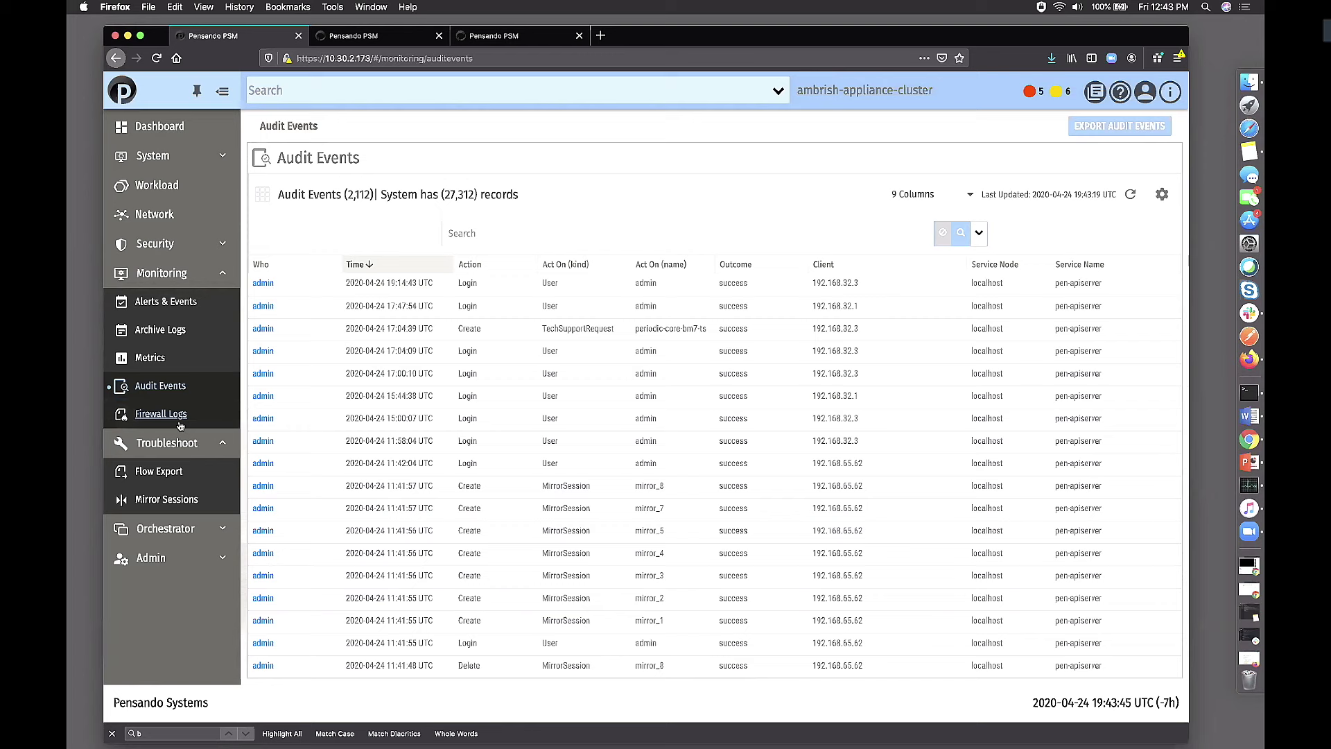
# Step: Go to Monitoring > Firewall Logs in the sidebar on the way to Metrics
pyautogui.click(150, 358)
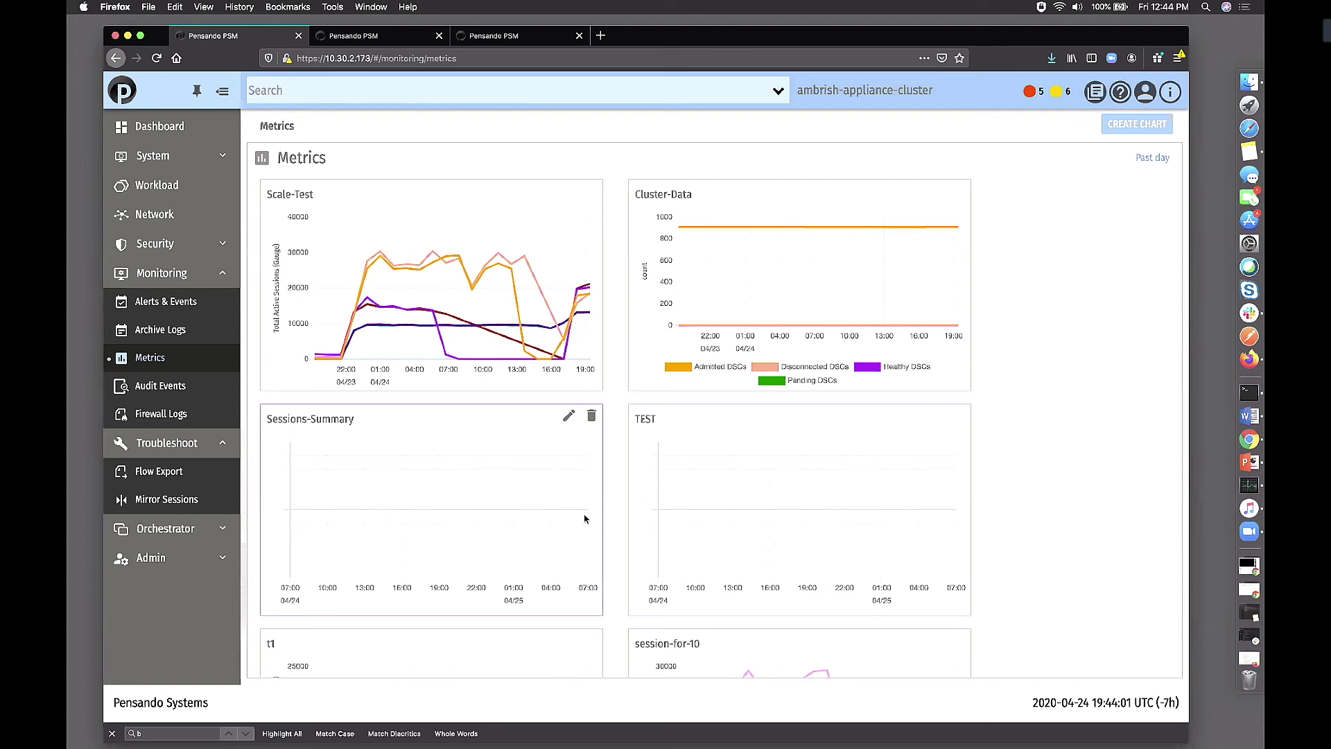
pyautogui.moveTo(1051, 450)
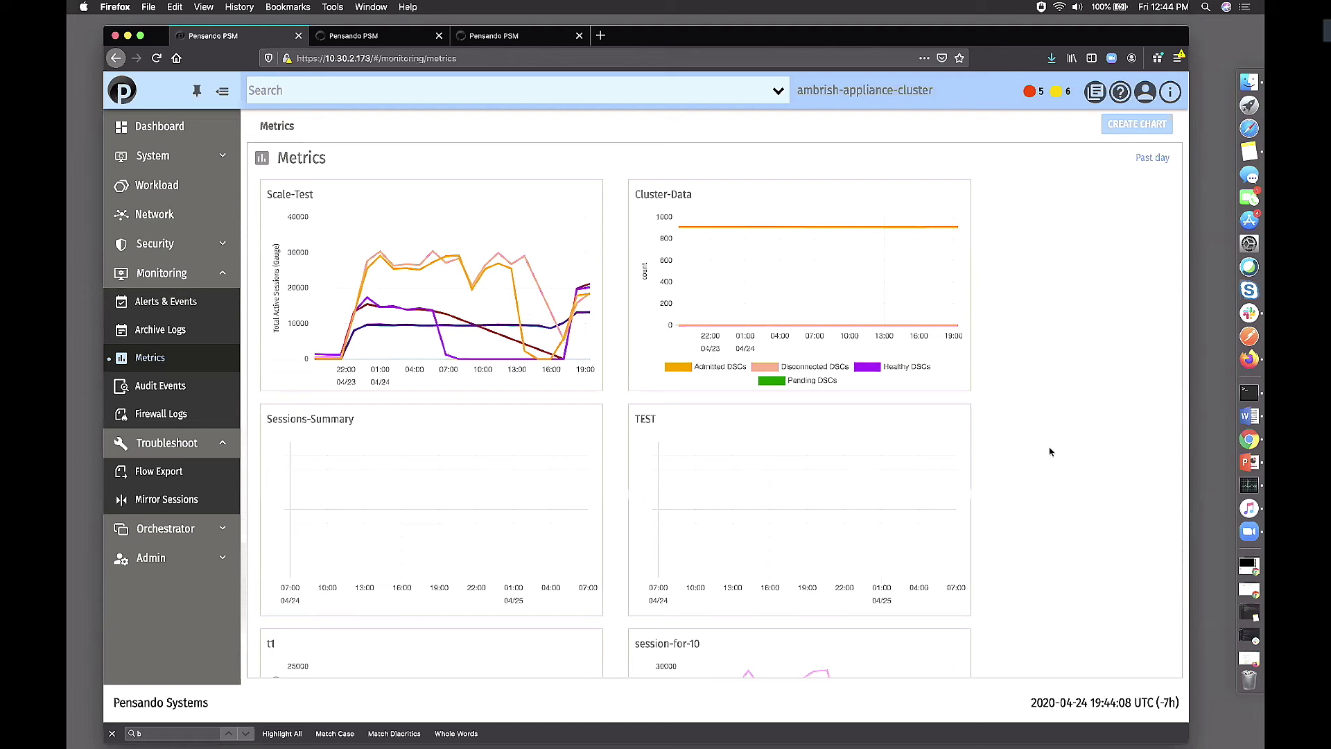
pyautogui.moveTo(1038, 281)
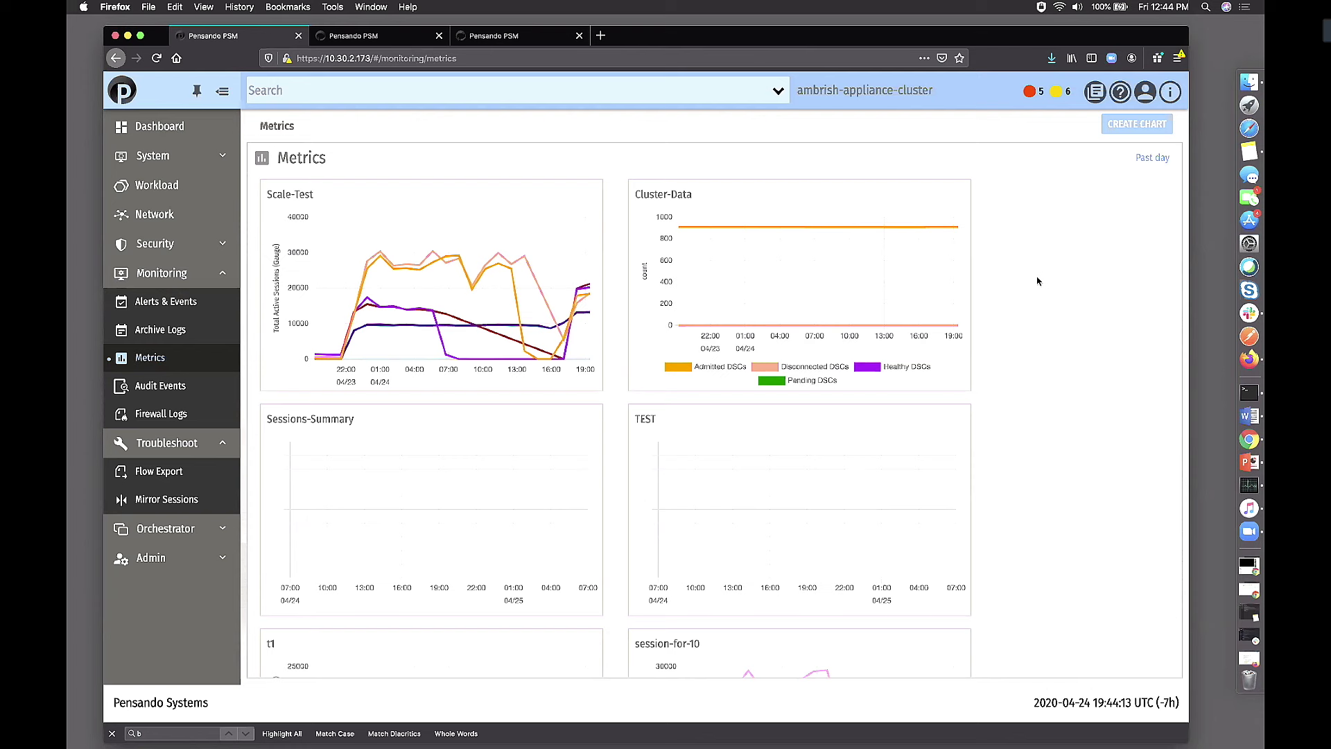
# Step: Start a new metrics chart with CREATE CHART
pyautogui.click(1136, 124)
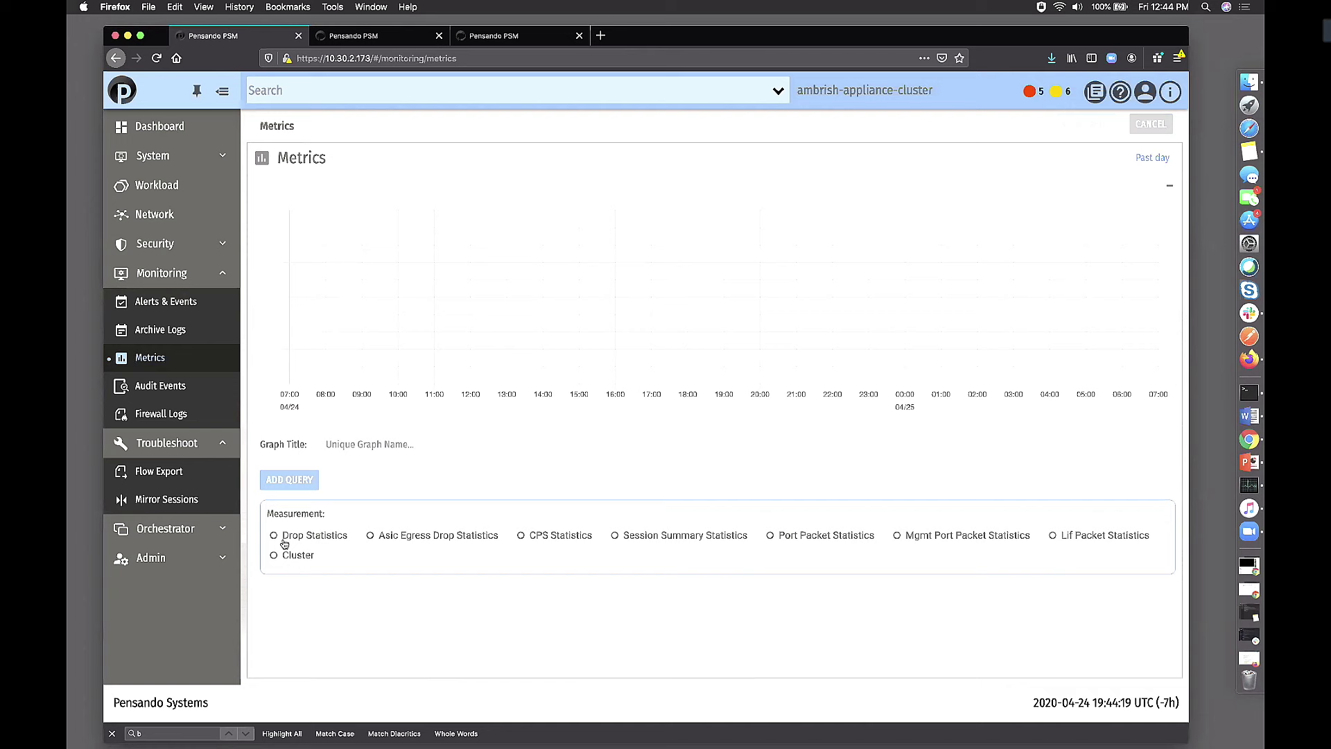
# Step: Choose Drop Statistics as the measurement to preview fields like Malformed Packet Drops
pyautogui.click(520, 534)
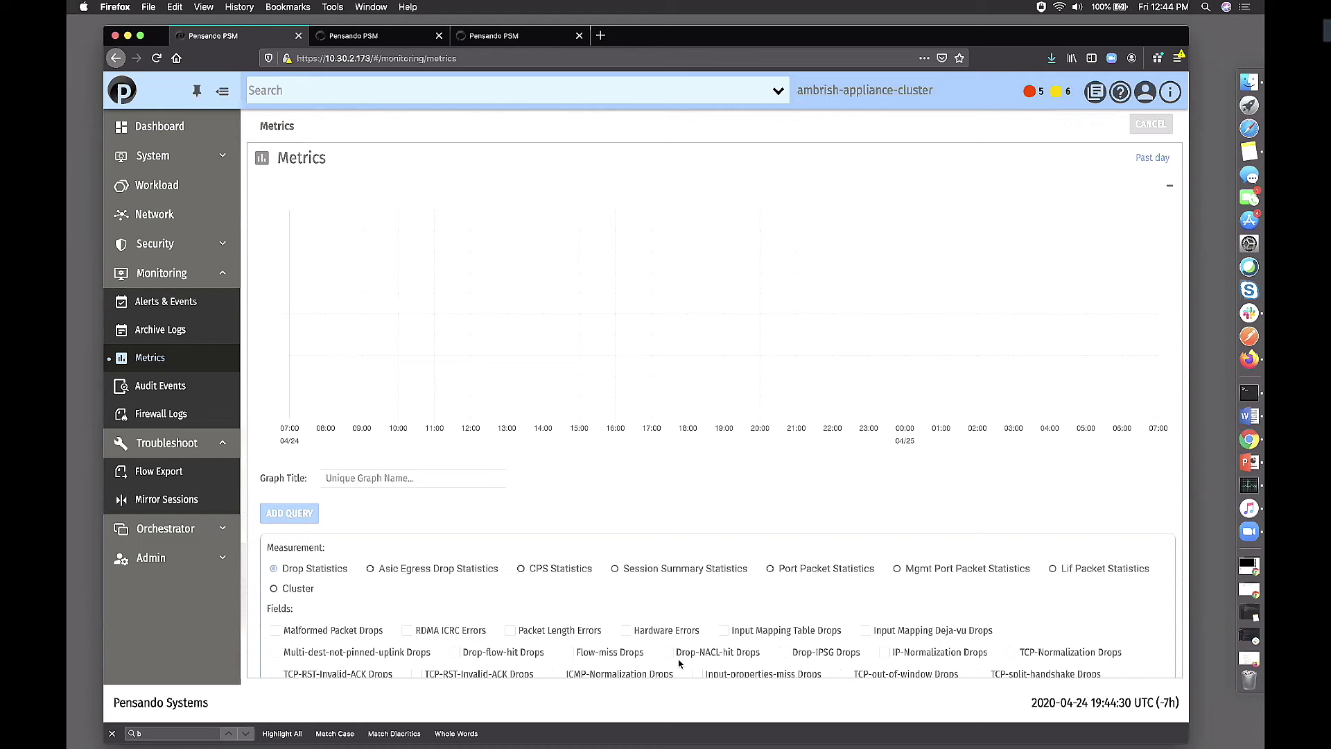
pyautogui.moveTo(904, 431)
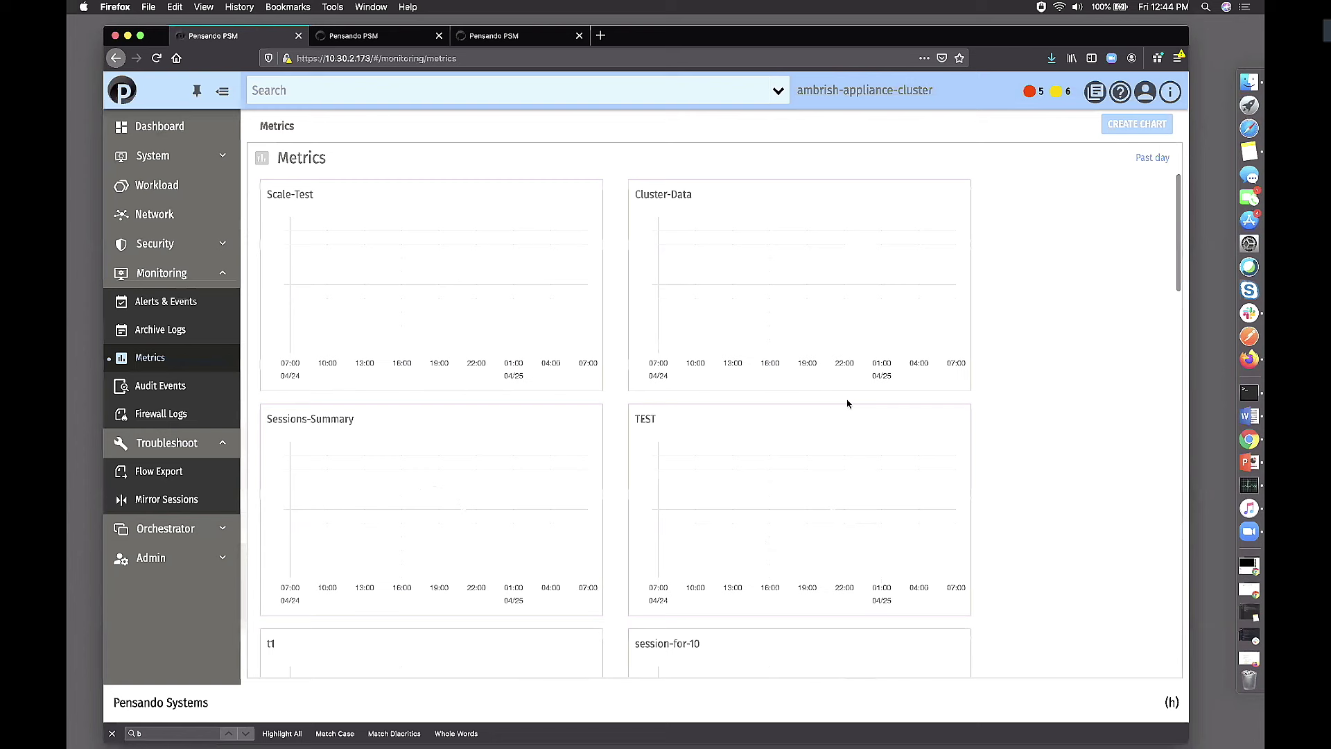
# Step: Start another new metrics chart with Drop Statistics as the measurement
pyautogui.click(1137, 123)
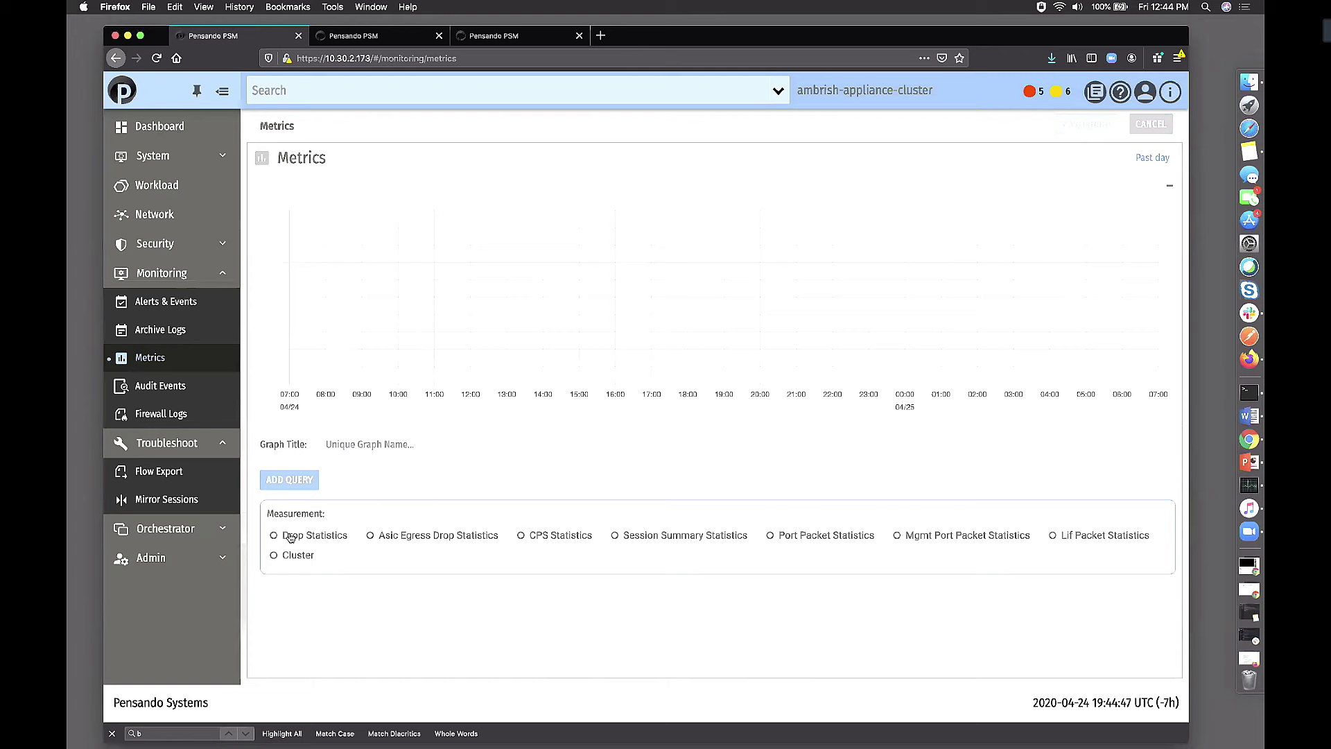
pyautogui.click(273, 535)
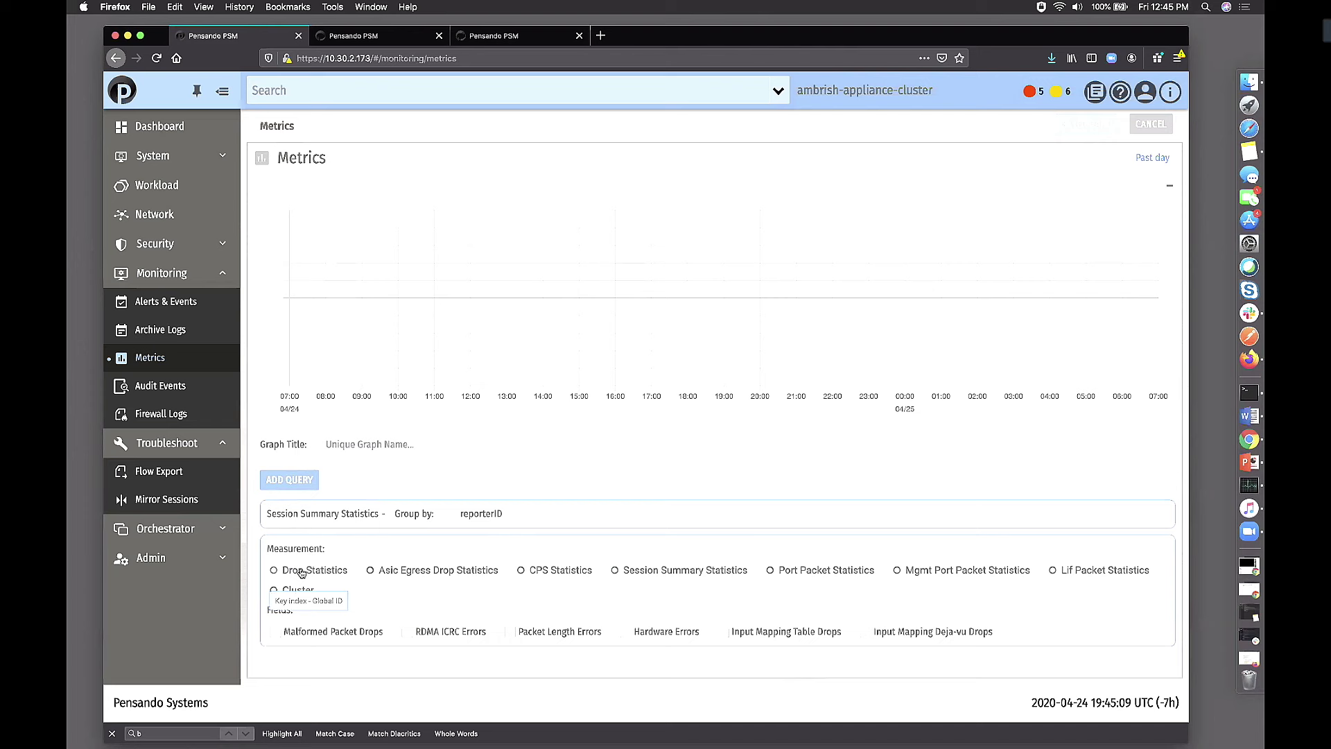
# Step: Pick Drop Statistics, title the chart 'adsfa', and open the Select DSCs list
pyautogui.click(273, 570)
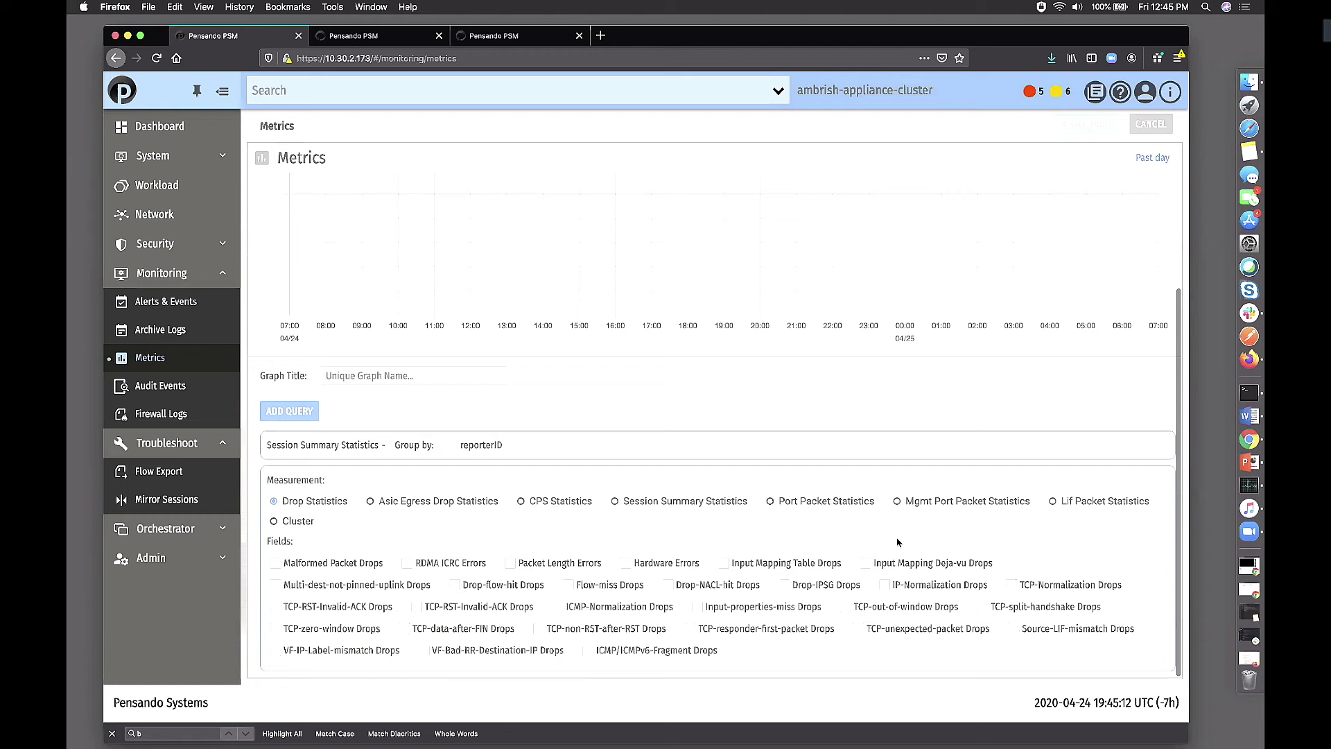
pyautogui.write('adsfa')
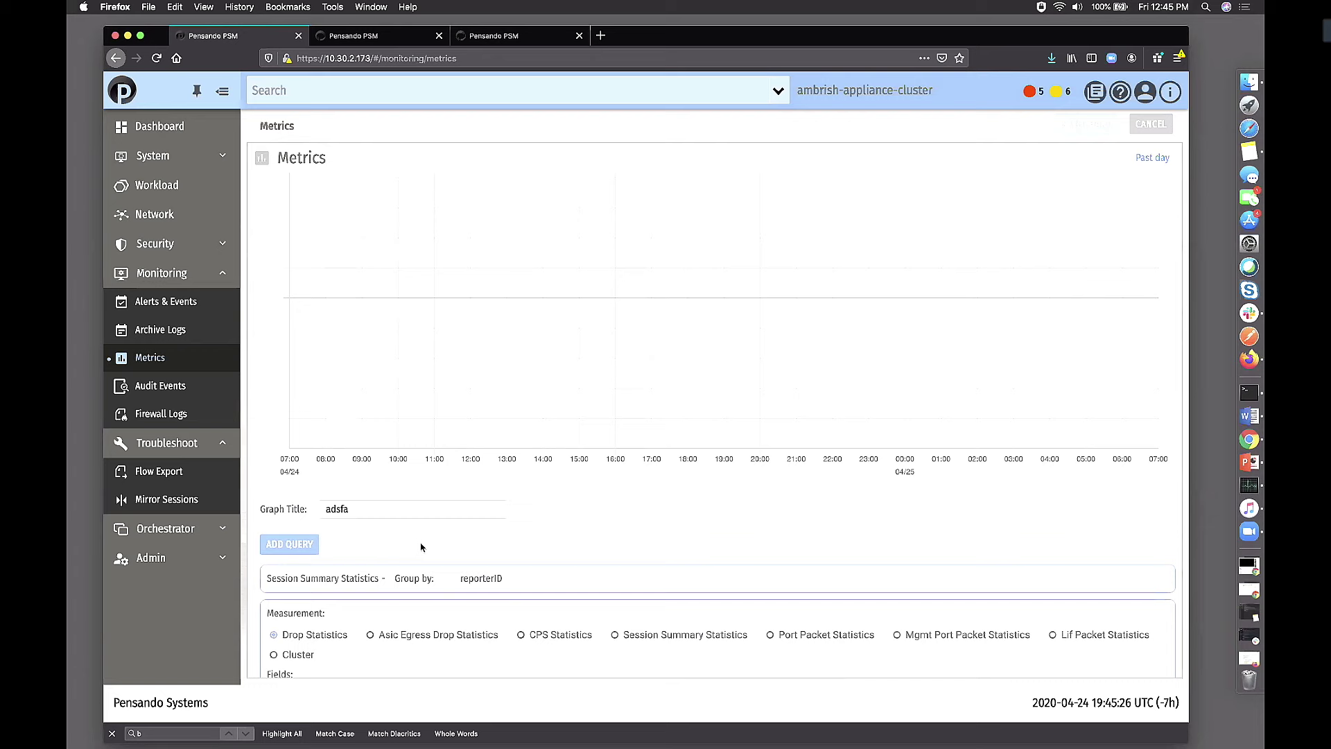
pyautogui.click(425, 623)
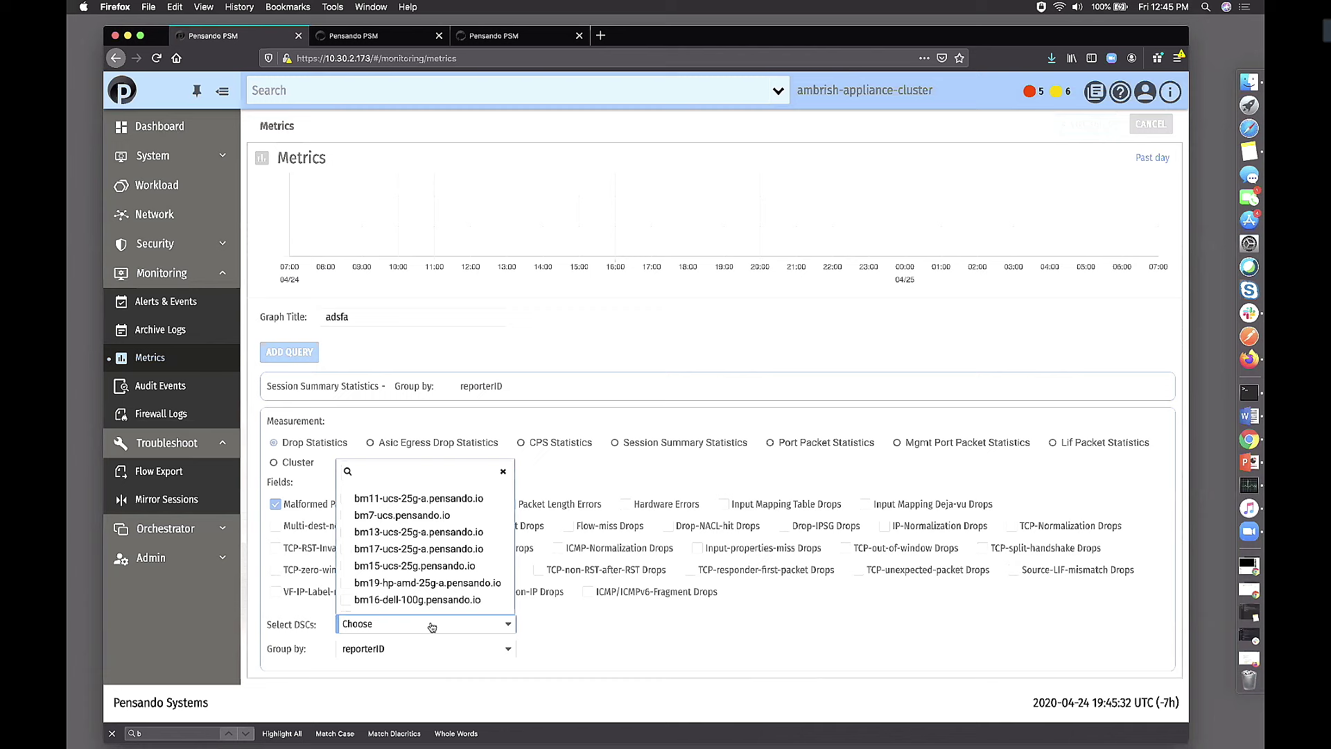